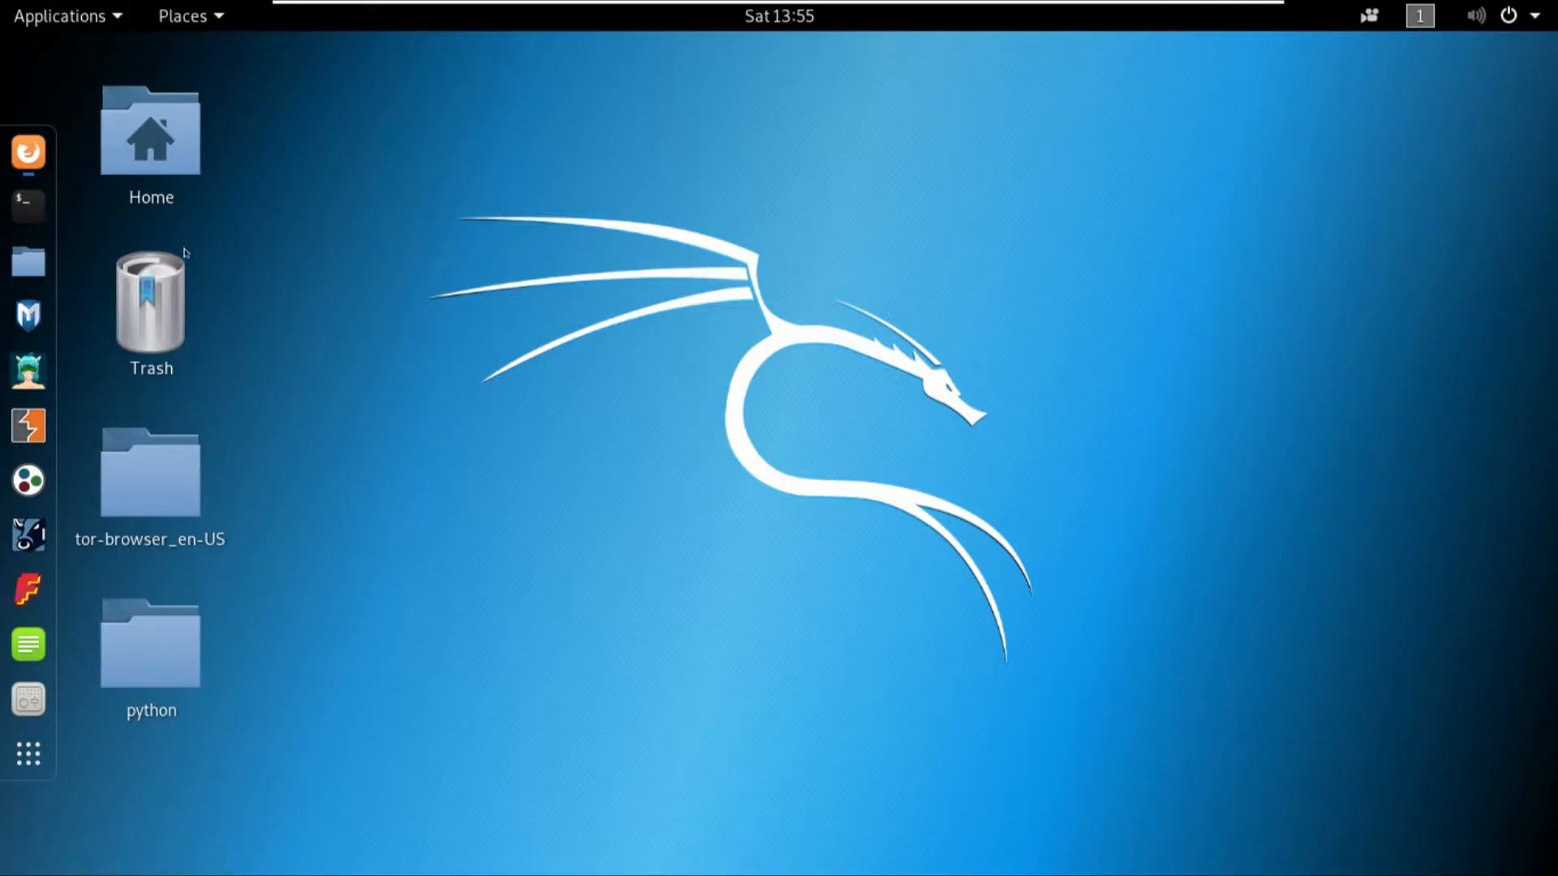
mouse_move(226, 256)
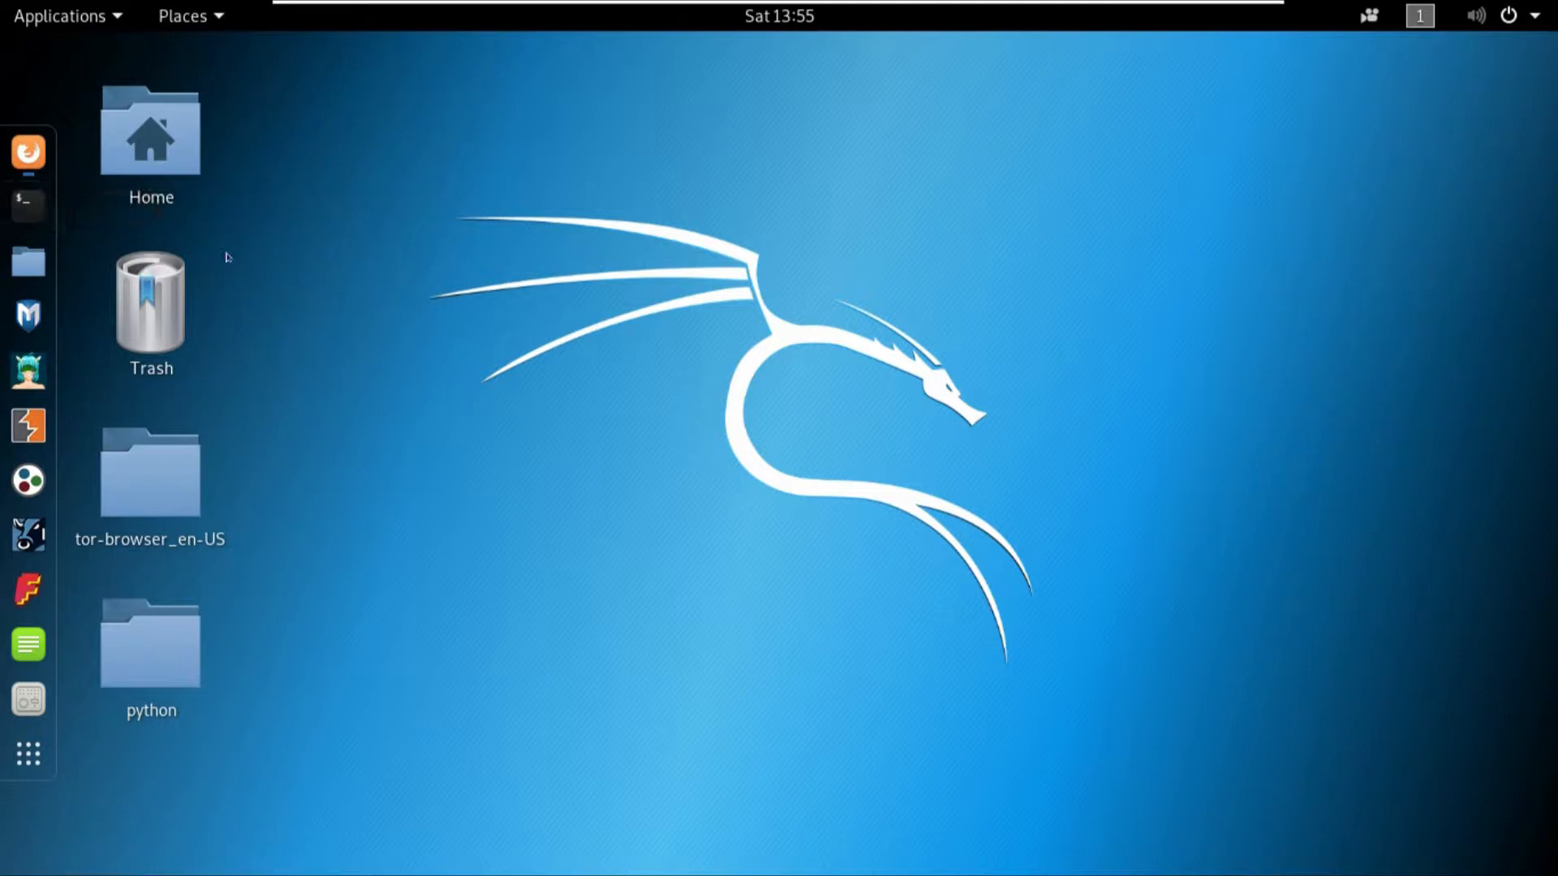
mouse_move(28, 205)
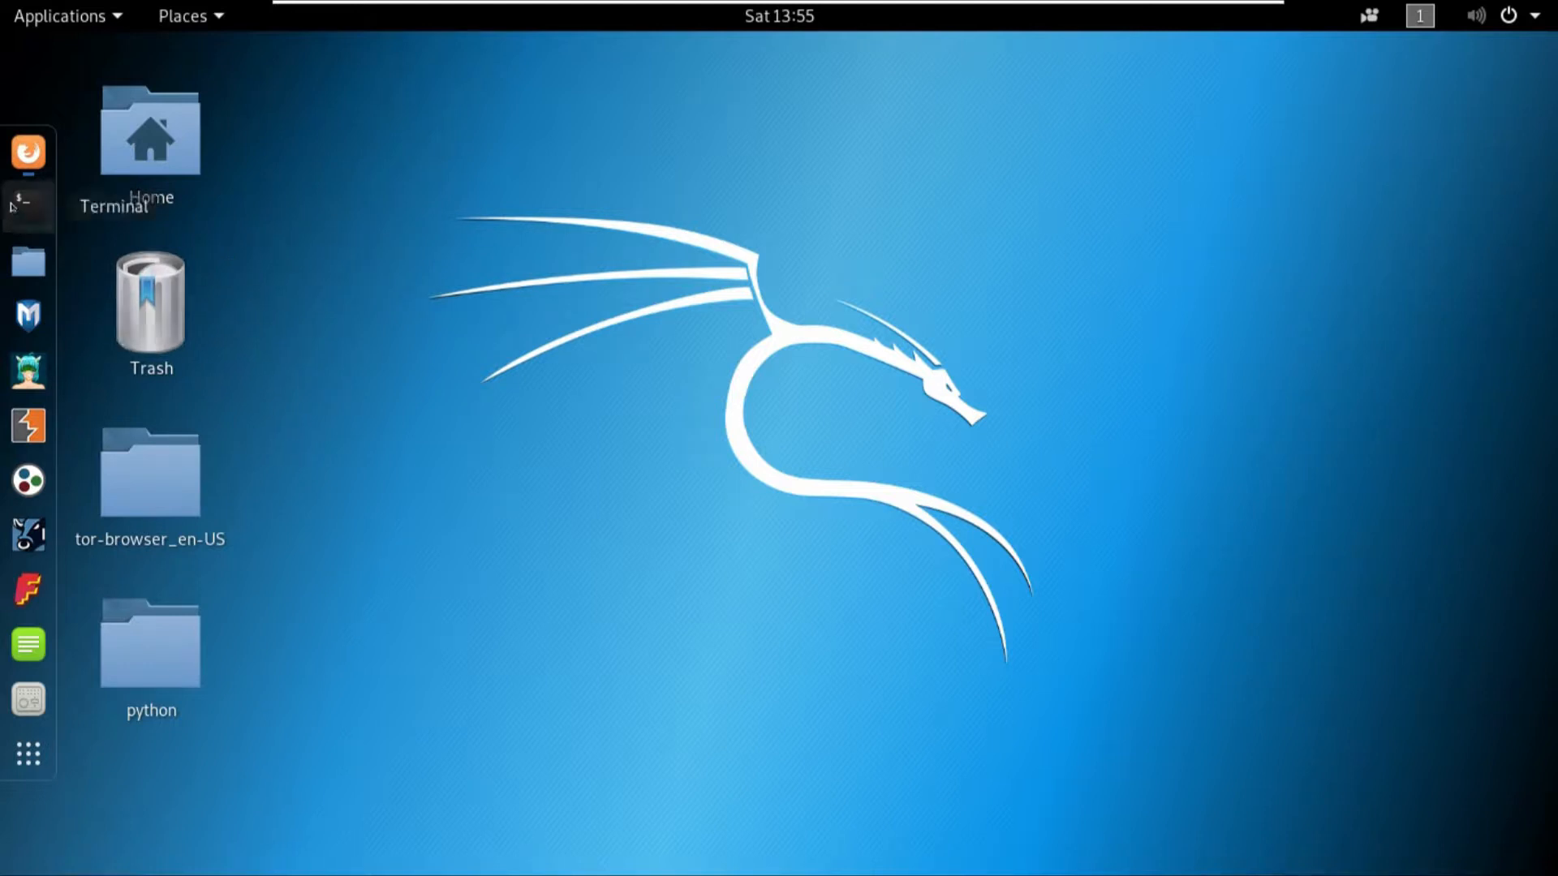
Step: Open a terminal and launch nano on /etc/proxychains.conf
double_click(28, 207)
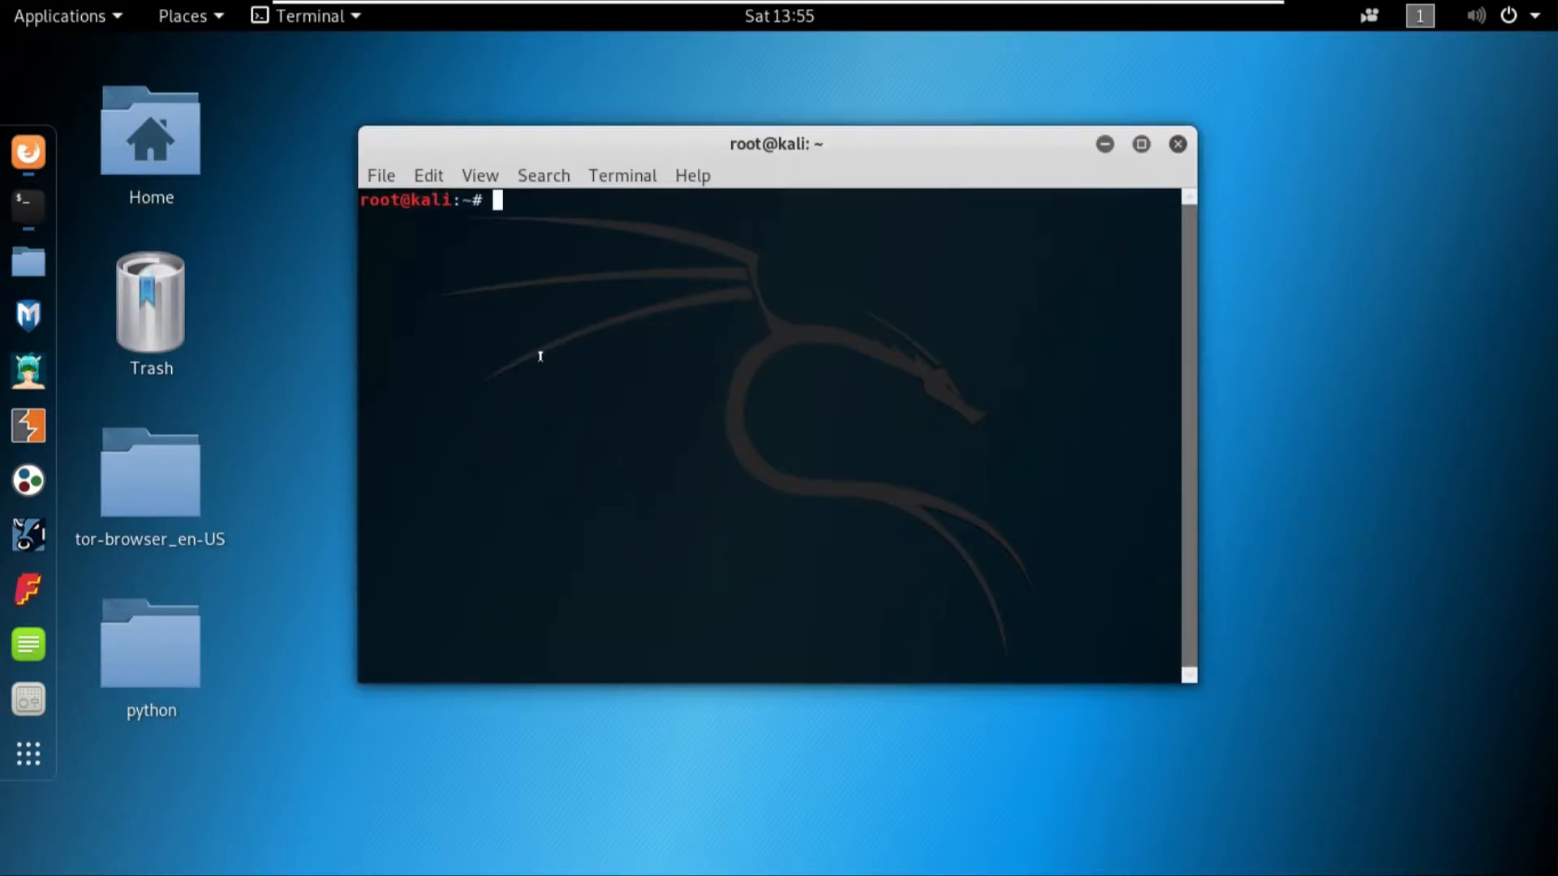
text(na)
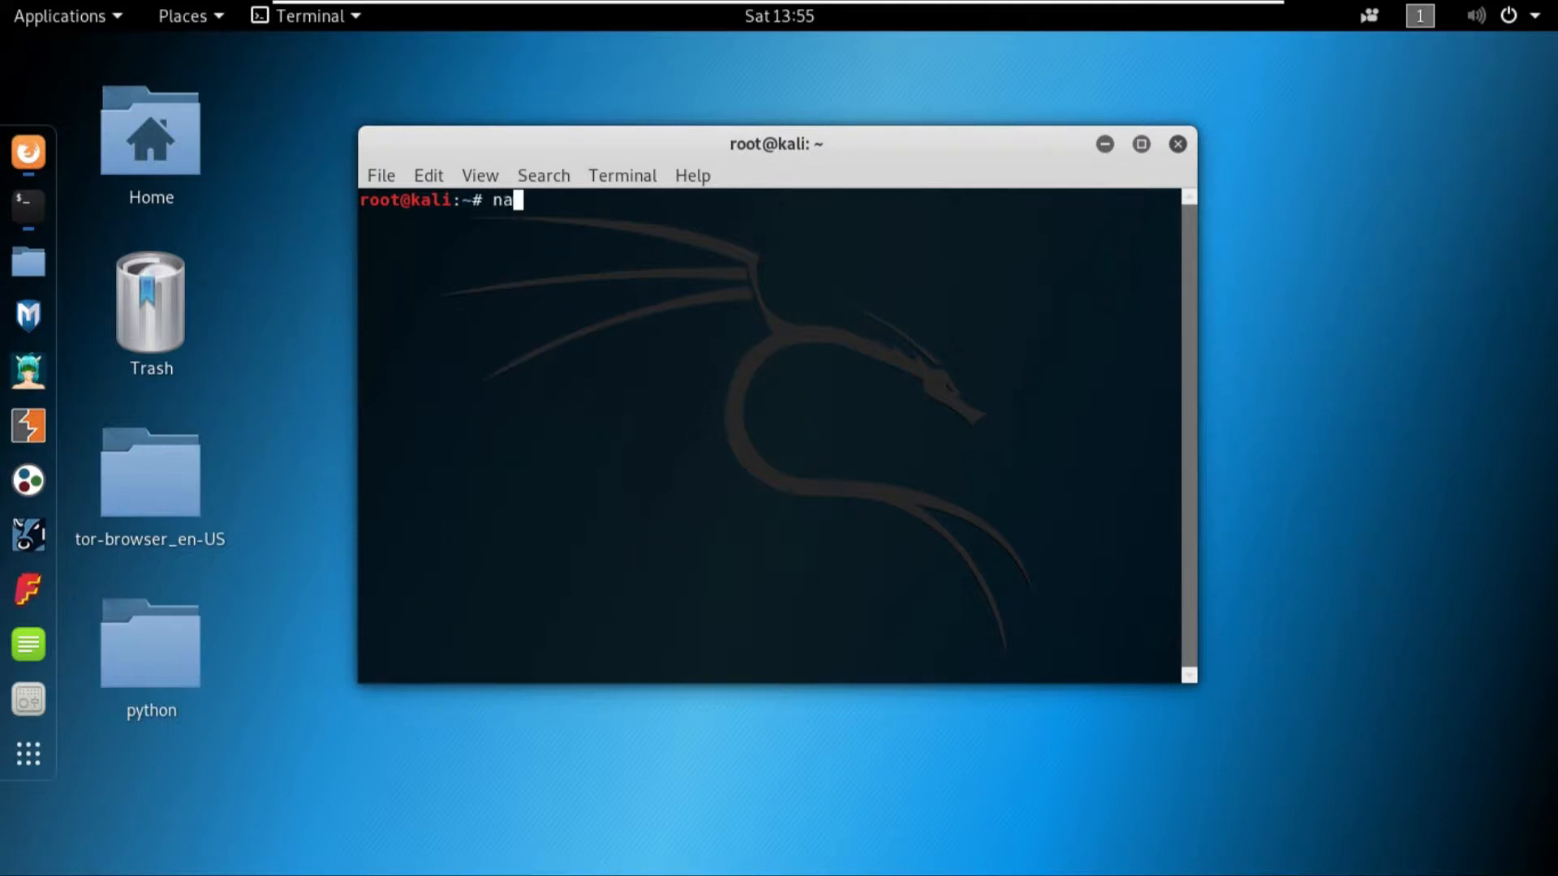
text(no /et)
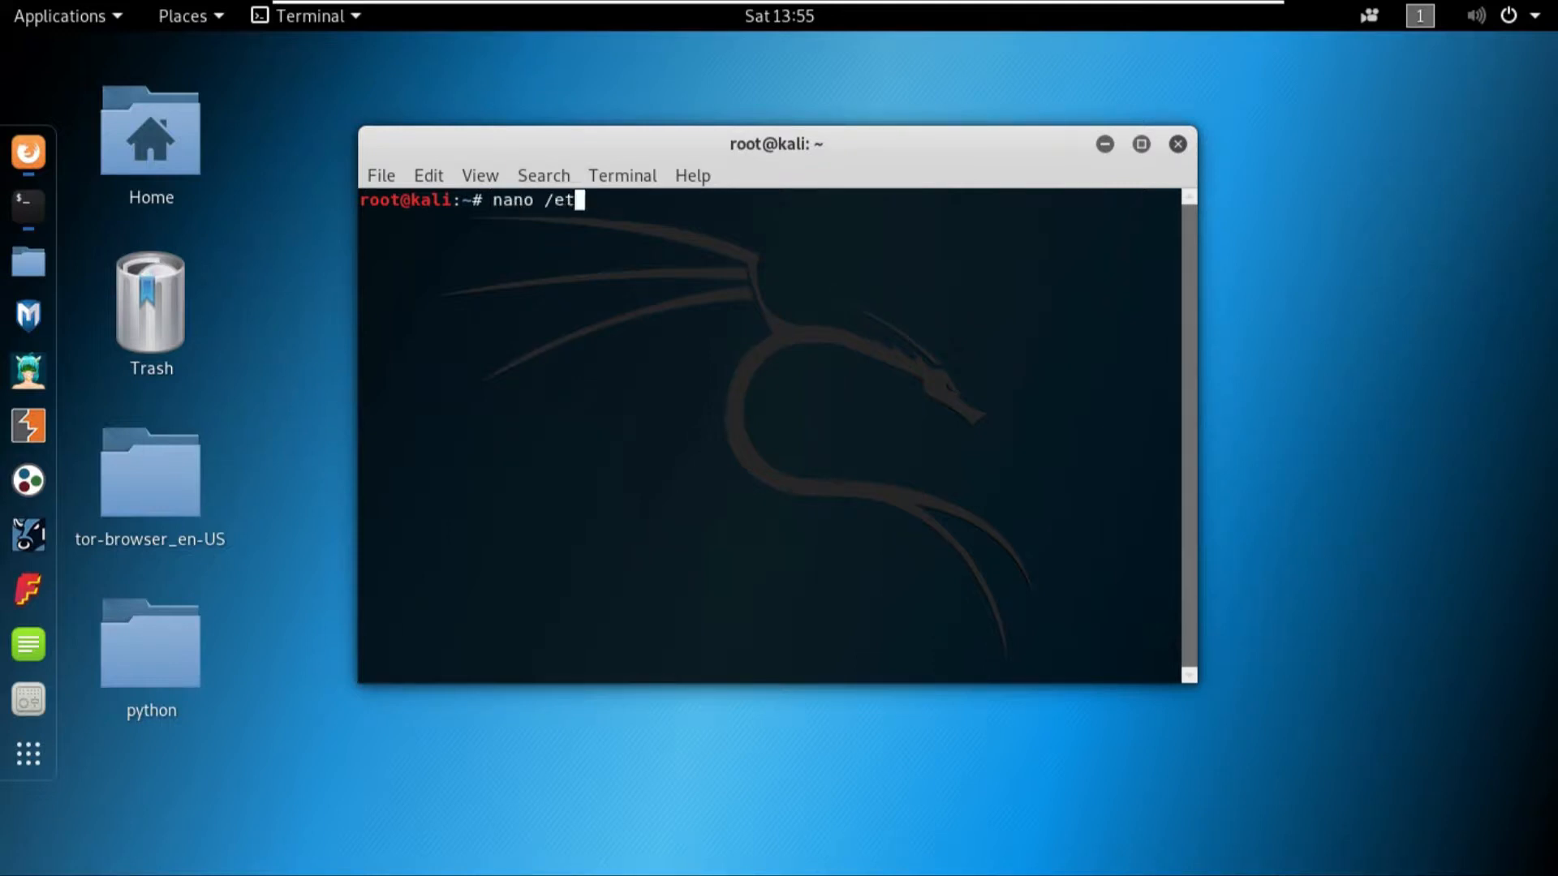
text(c/proxyc)
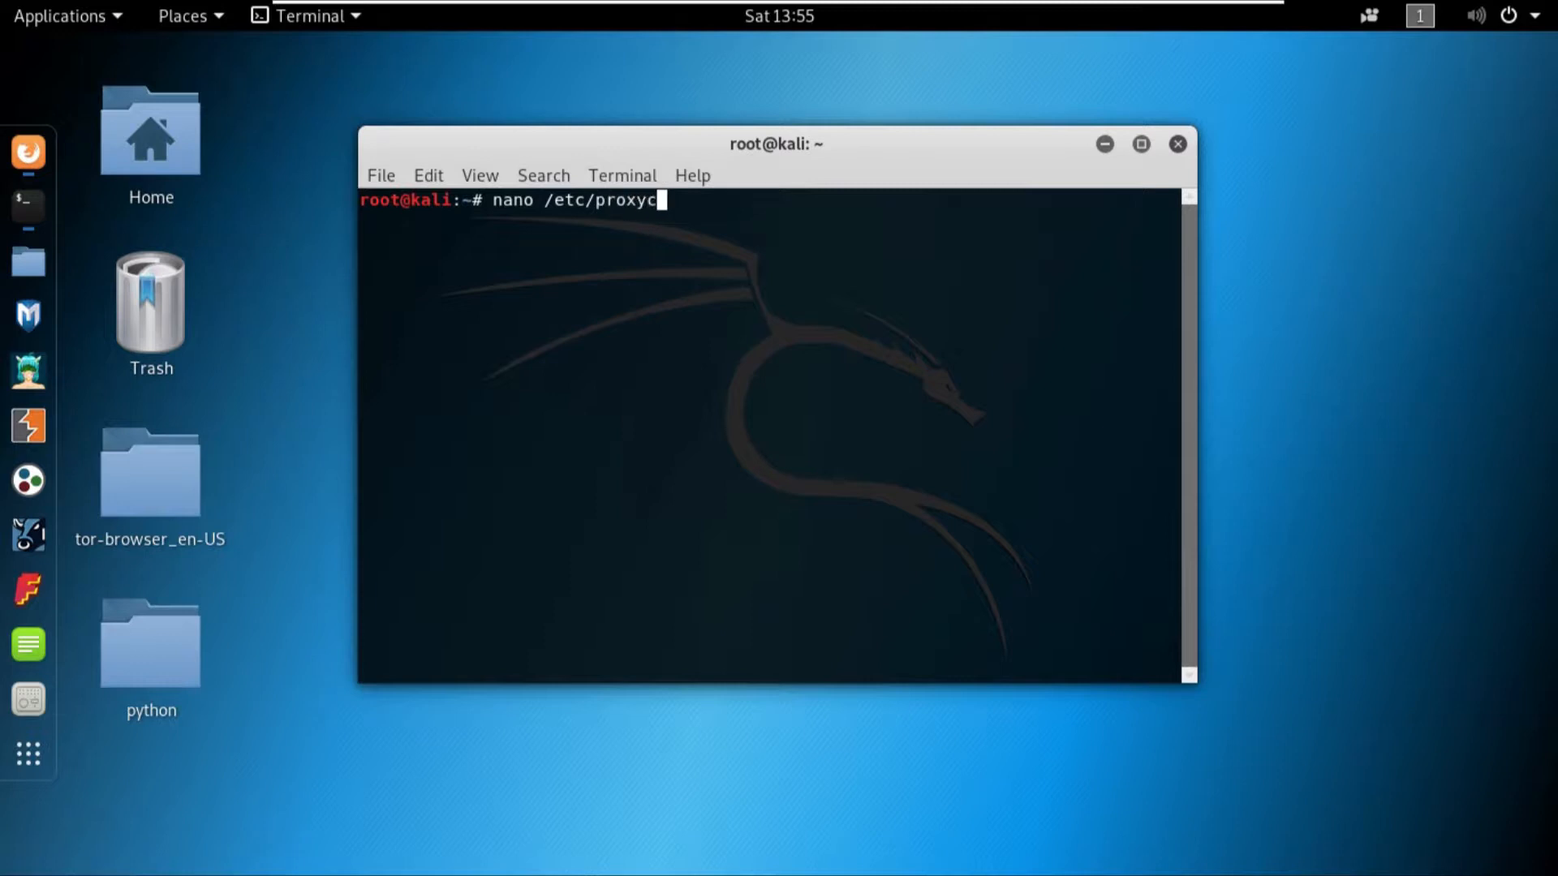
text(hains.c)
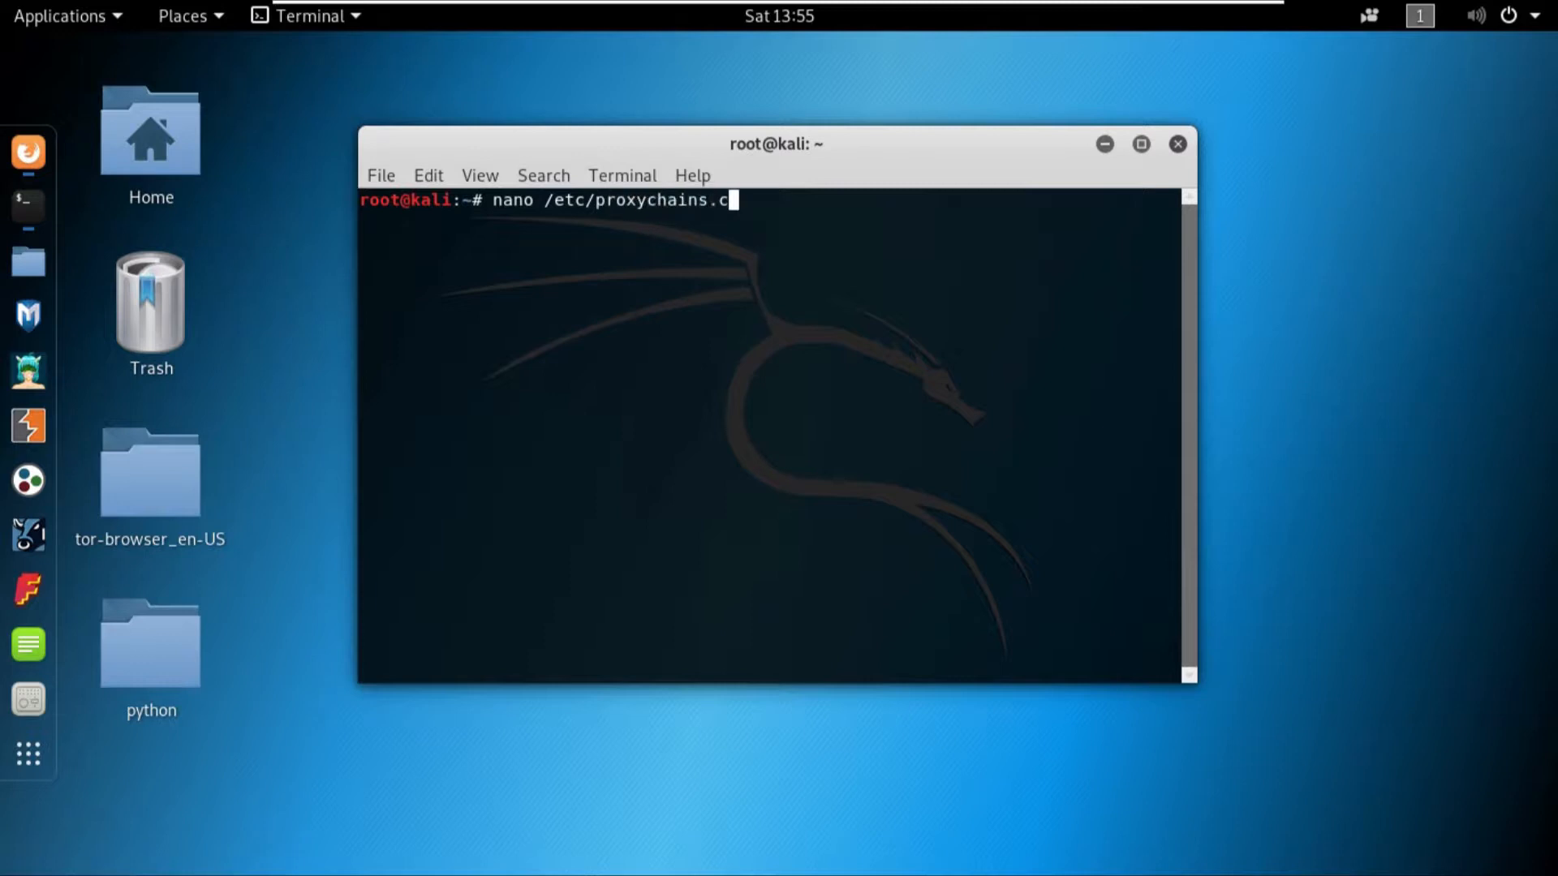
key(Return)
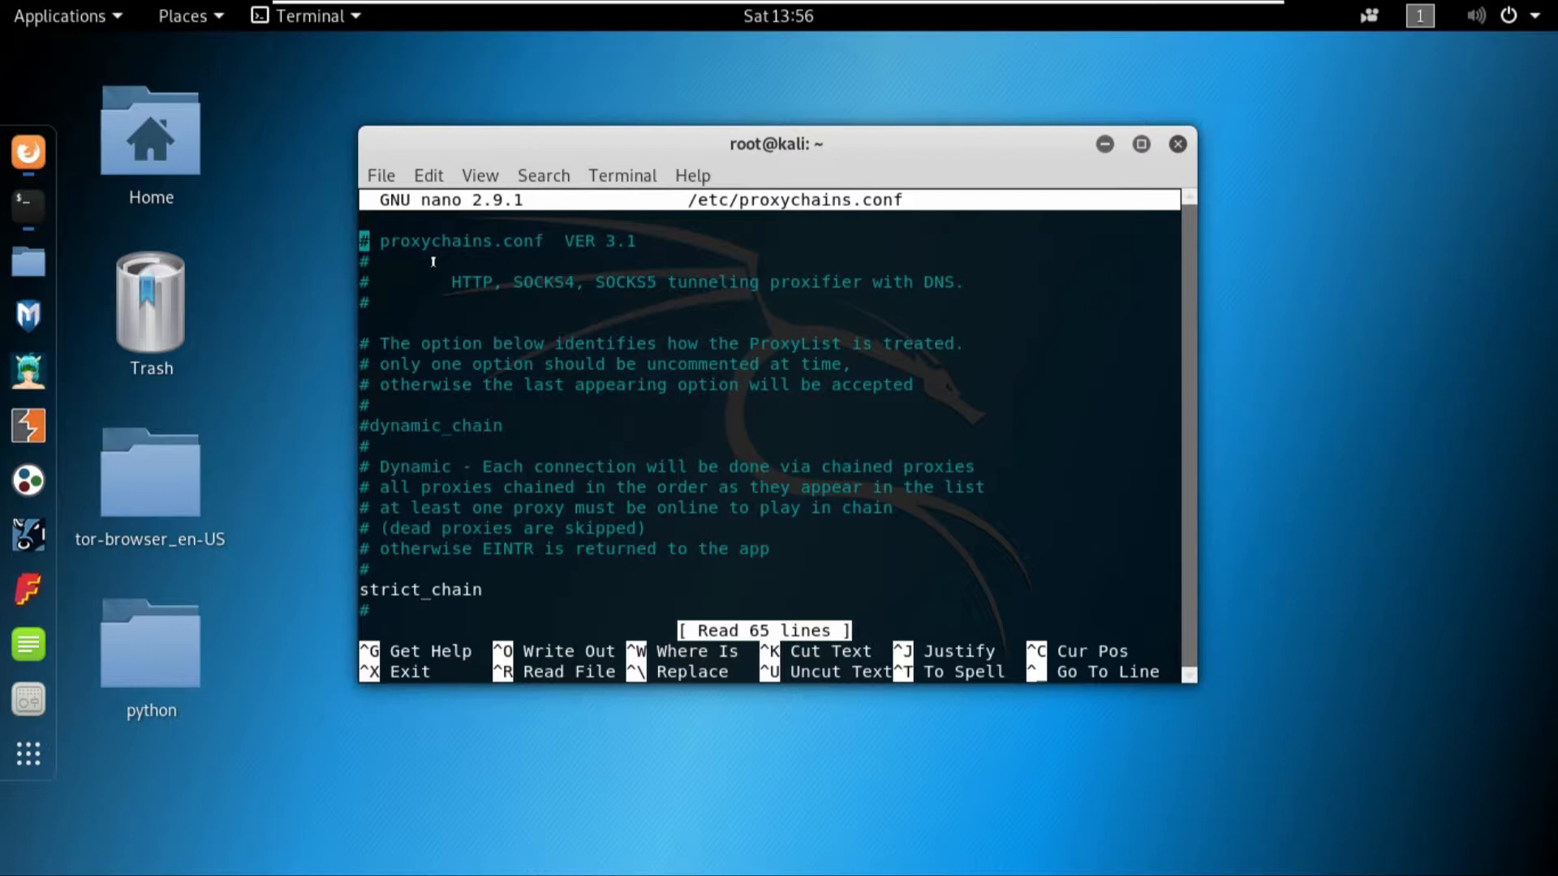
mouse_move(508, 411)
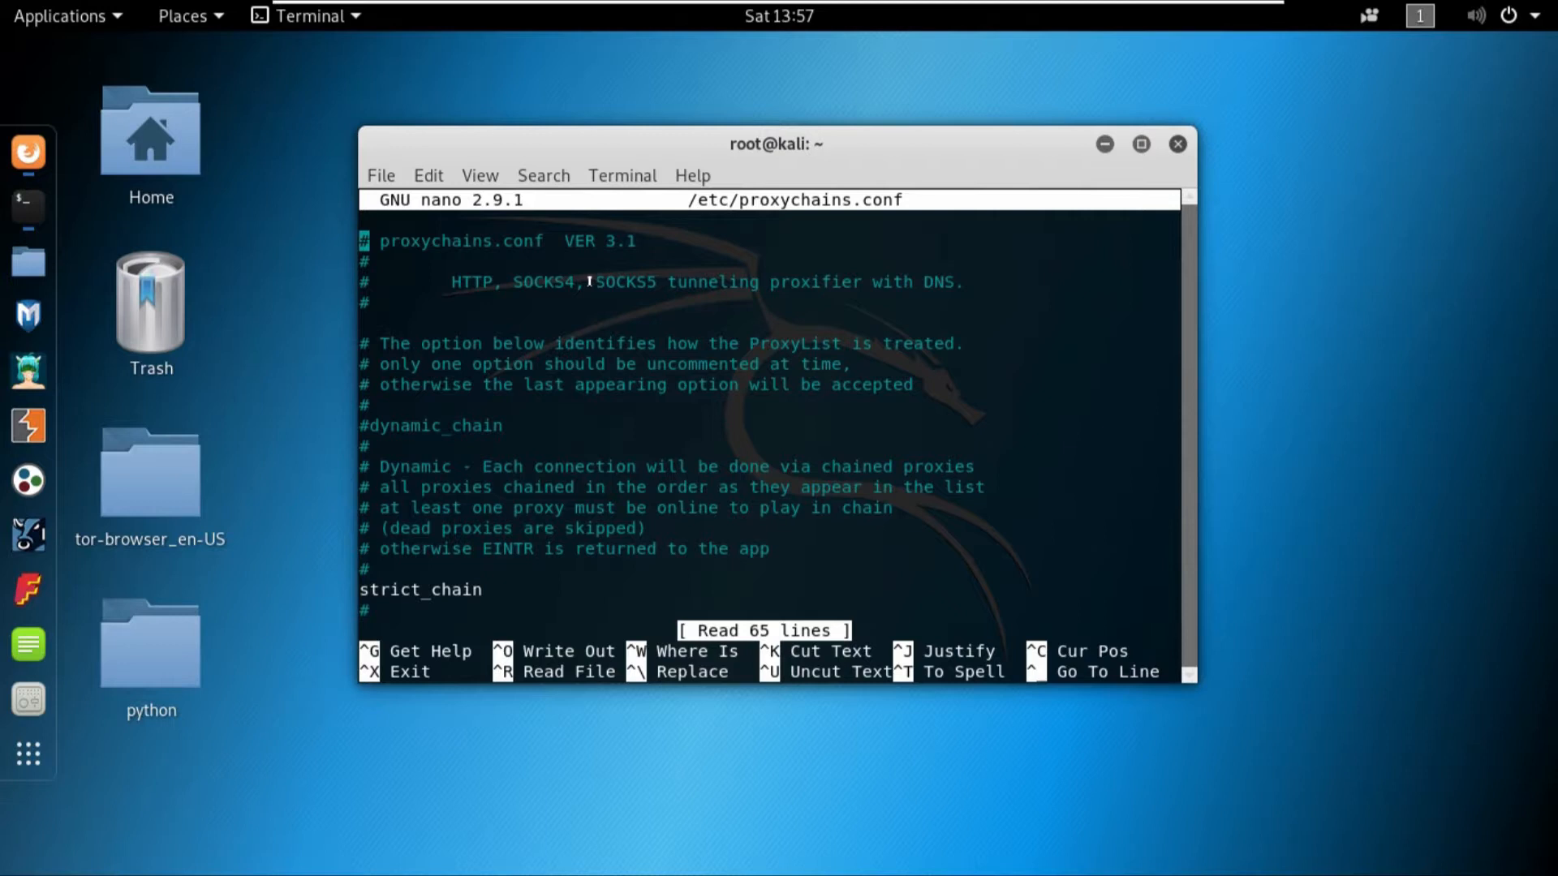
mouse_move(557, 276)
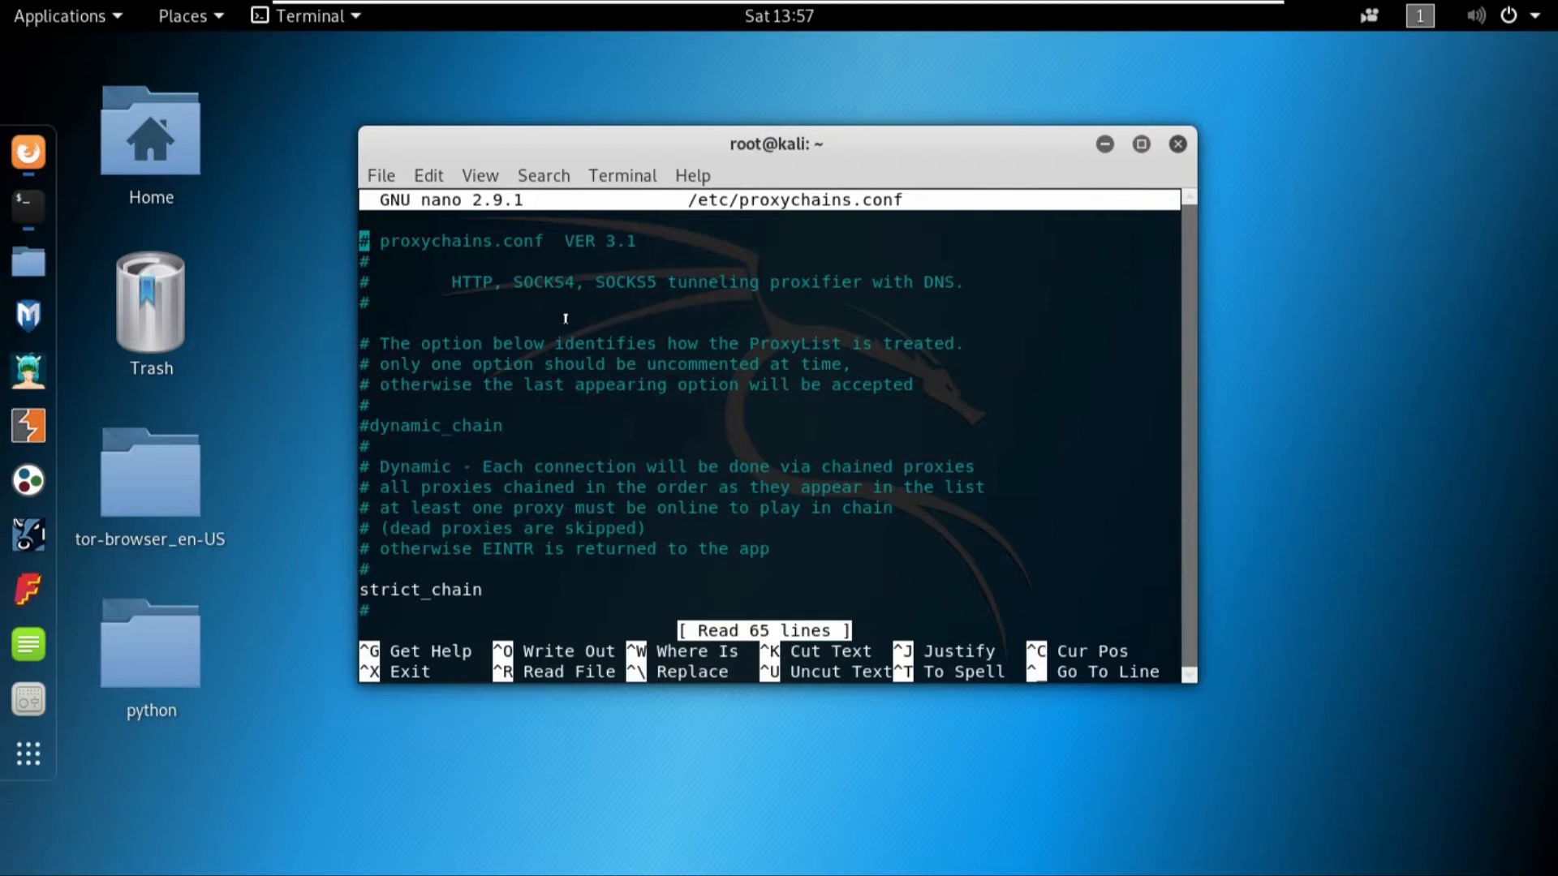
mouse_move(628, 286)
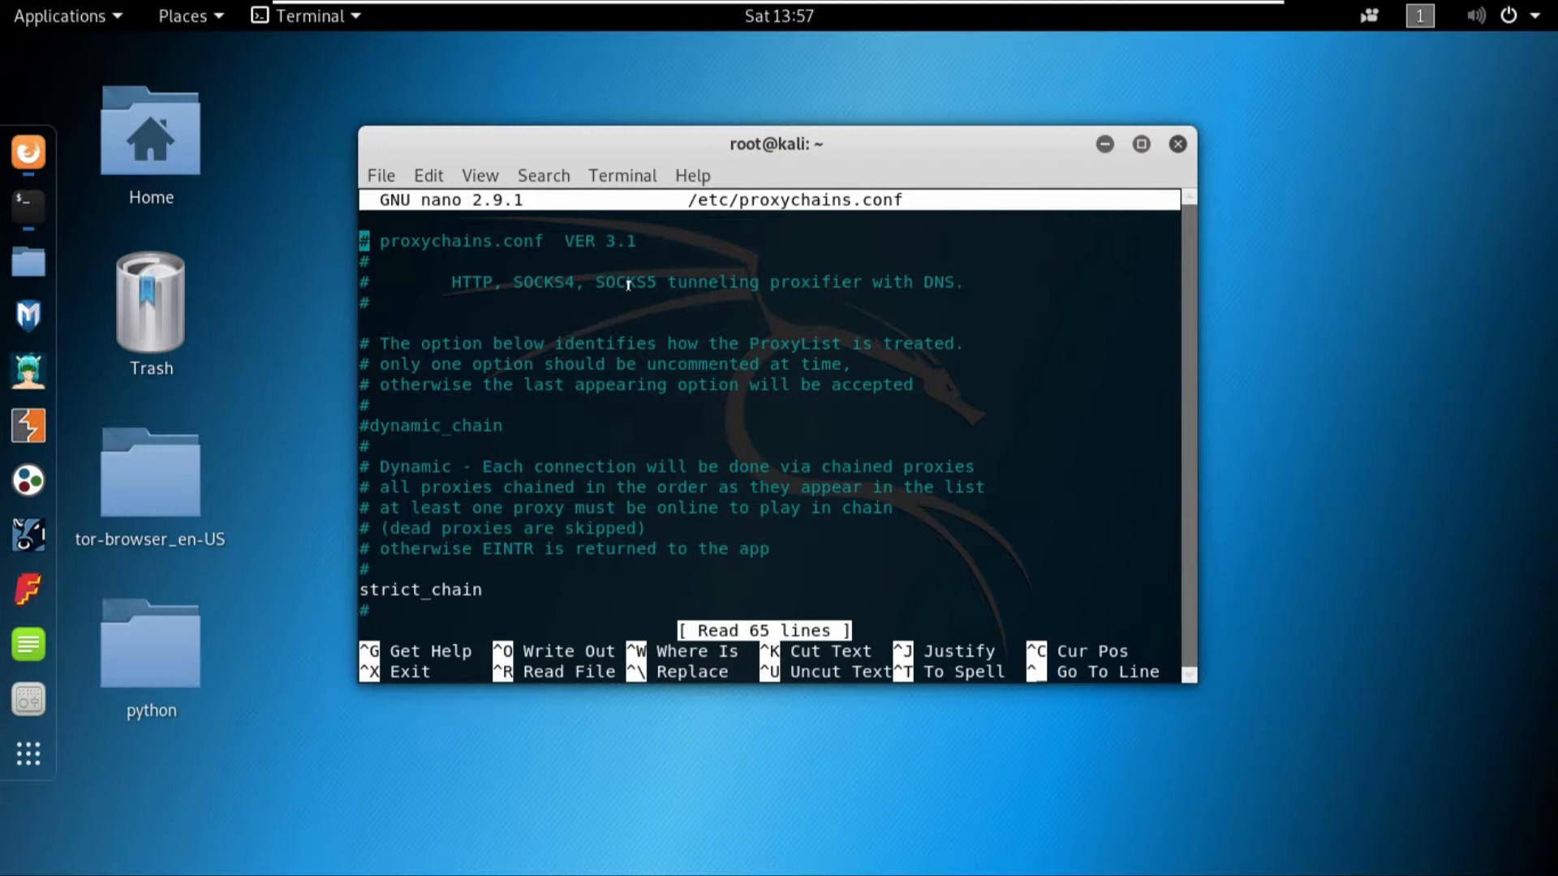
mouse_move(552, 288)
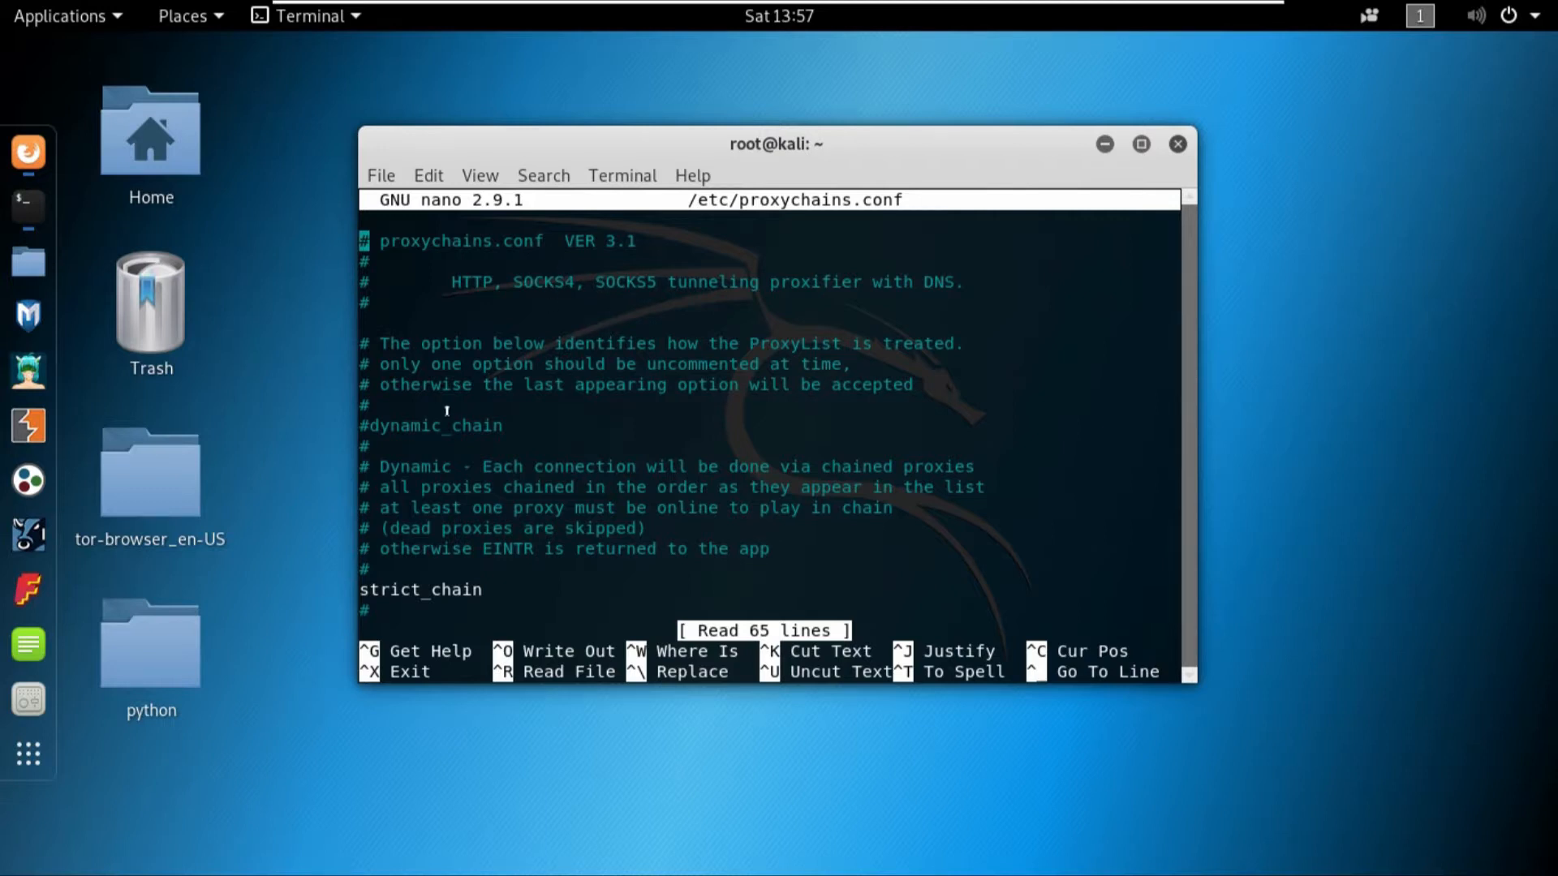
double_click(475, 425)
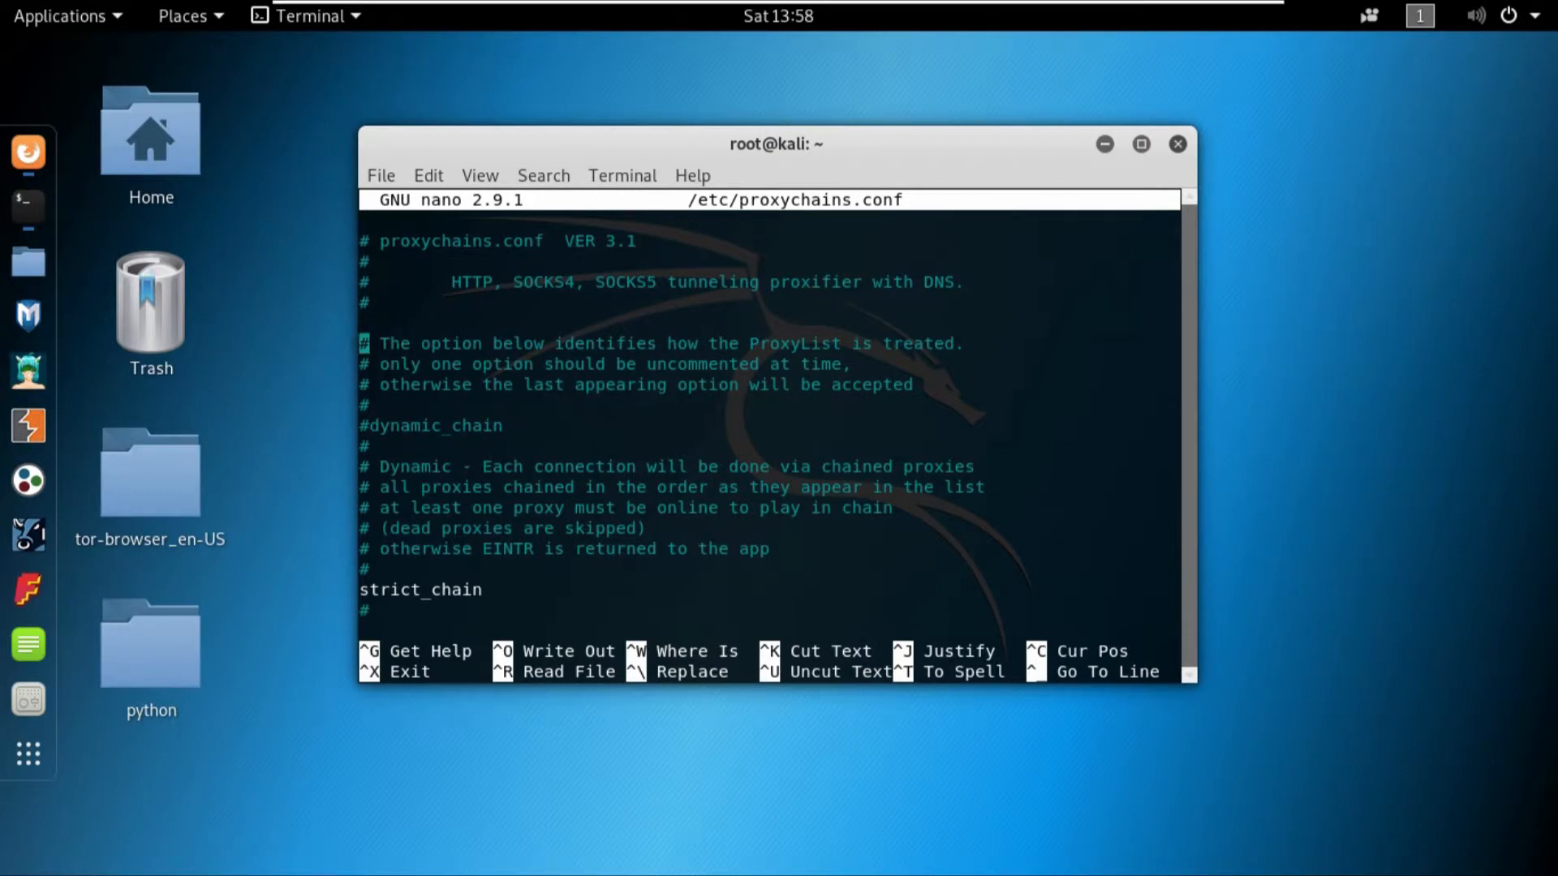
scroll(down, 3)
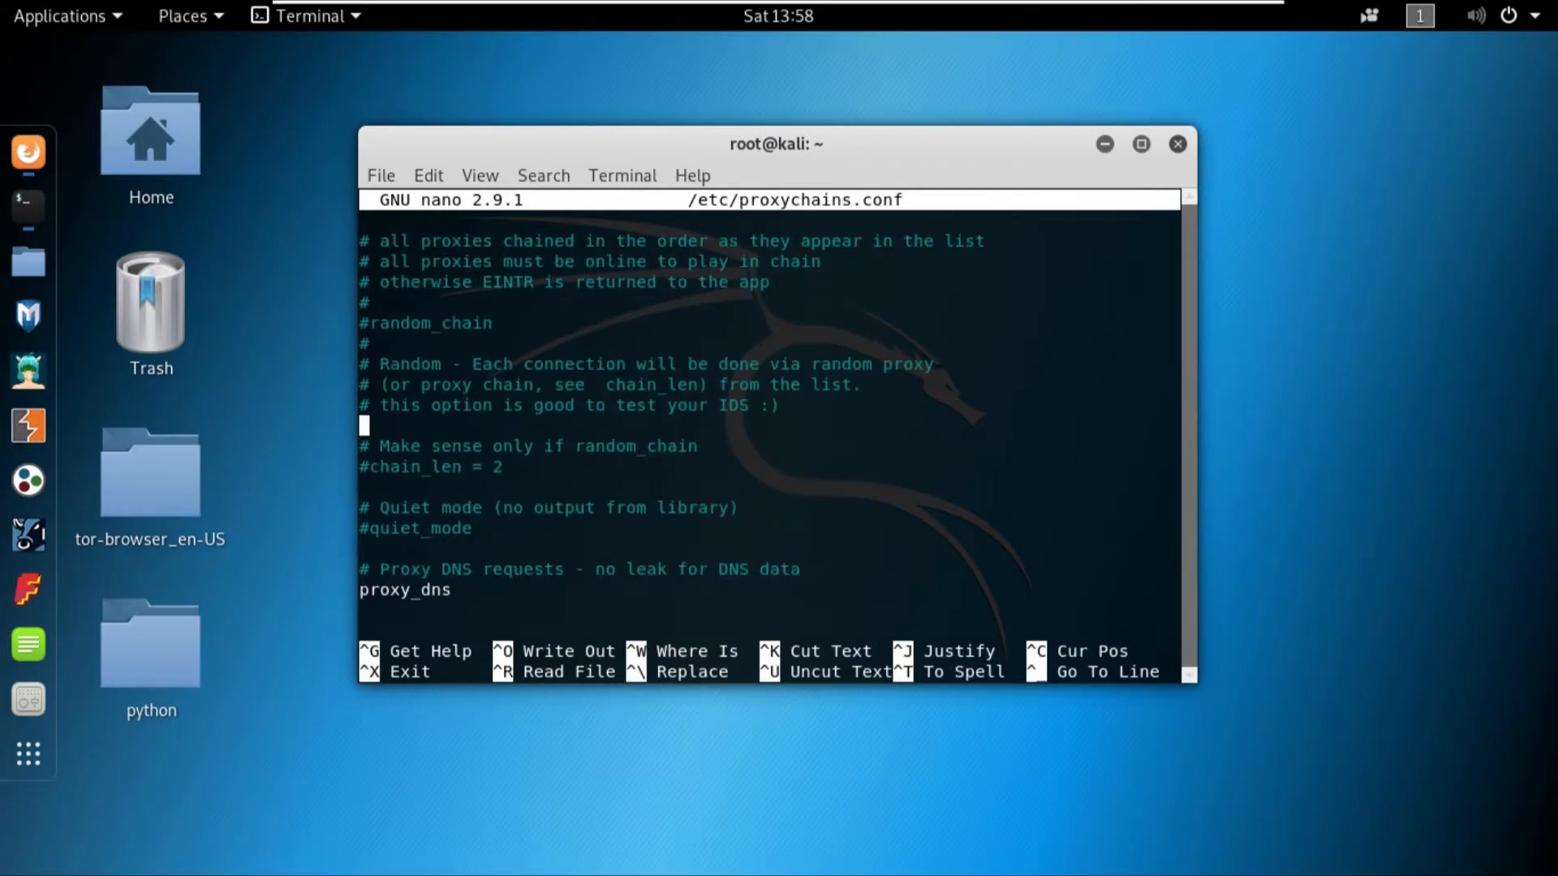
scroll(up, 3)
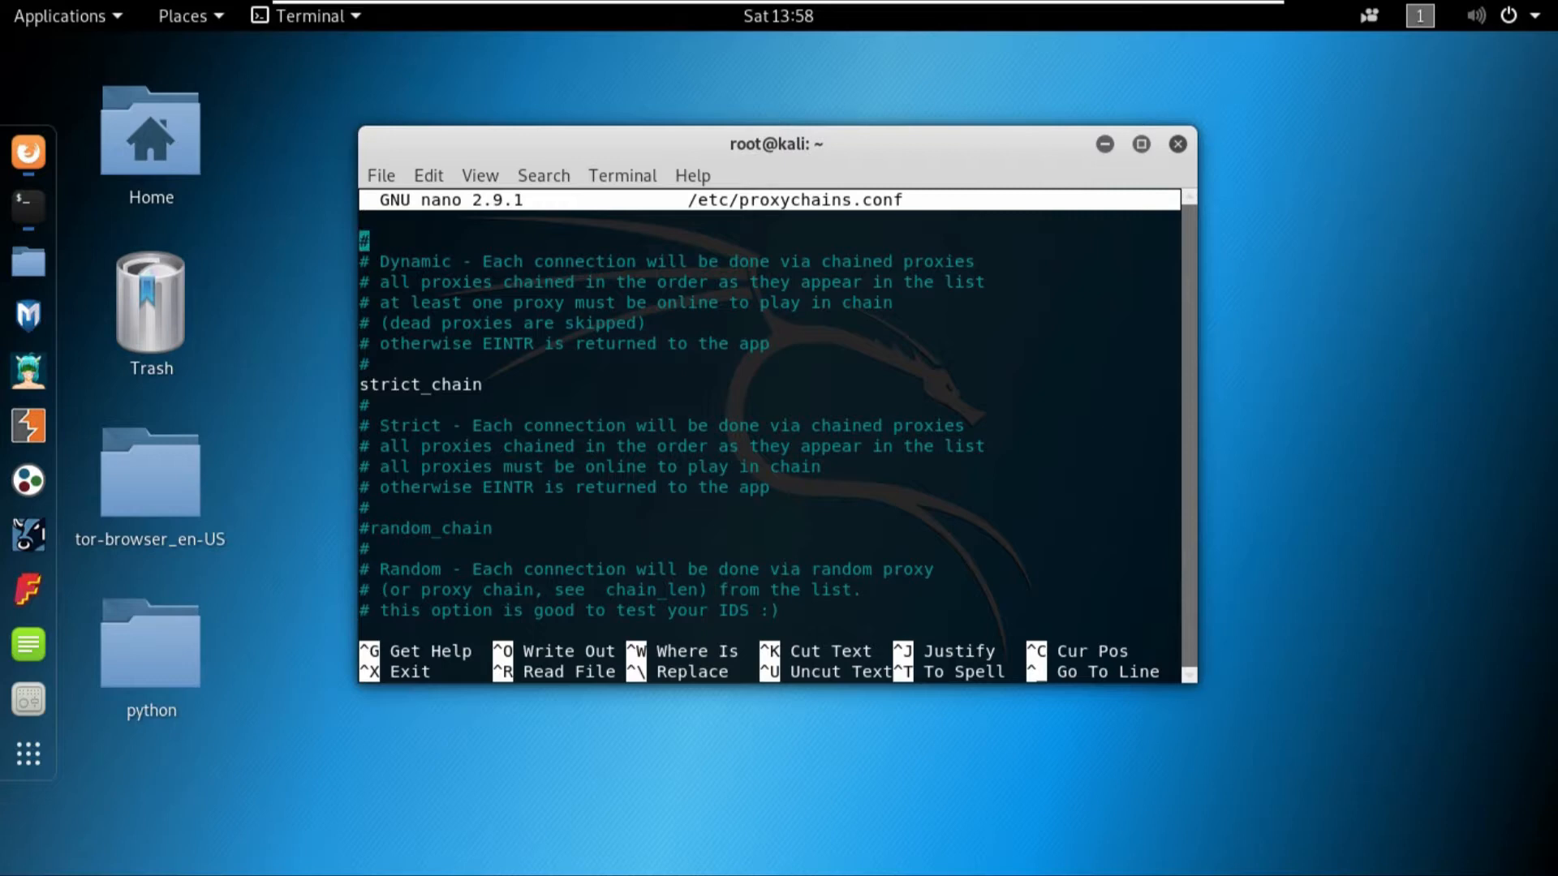
scroll(up, 3)
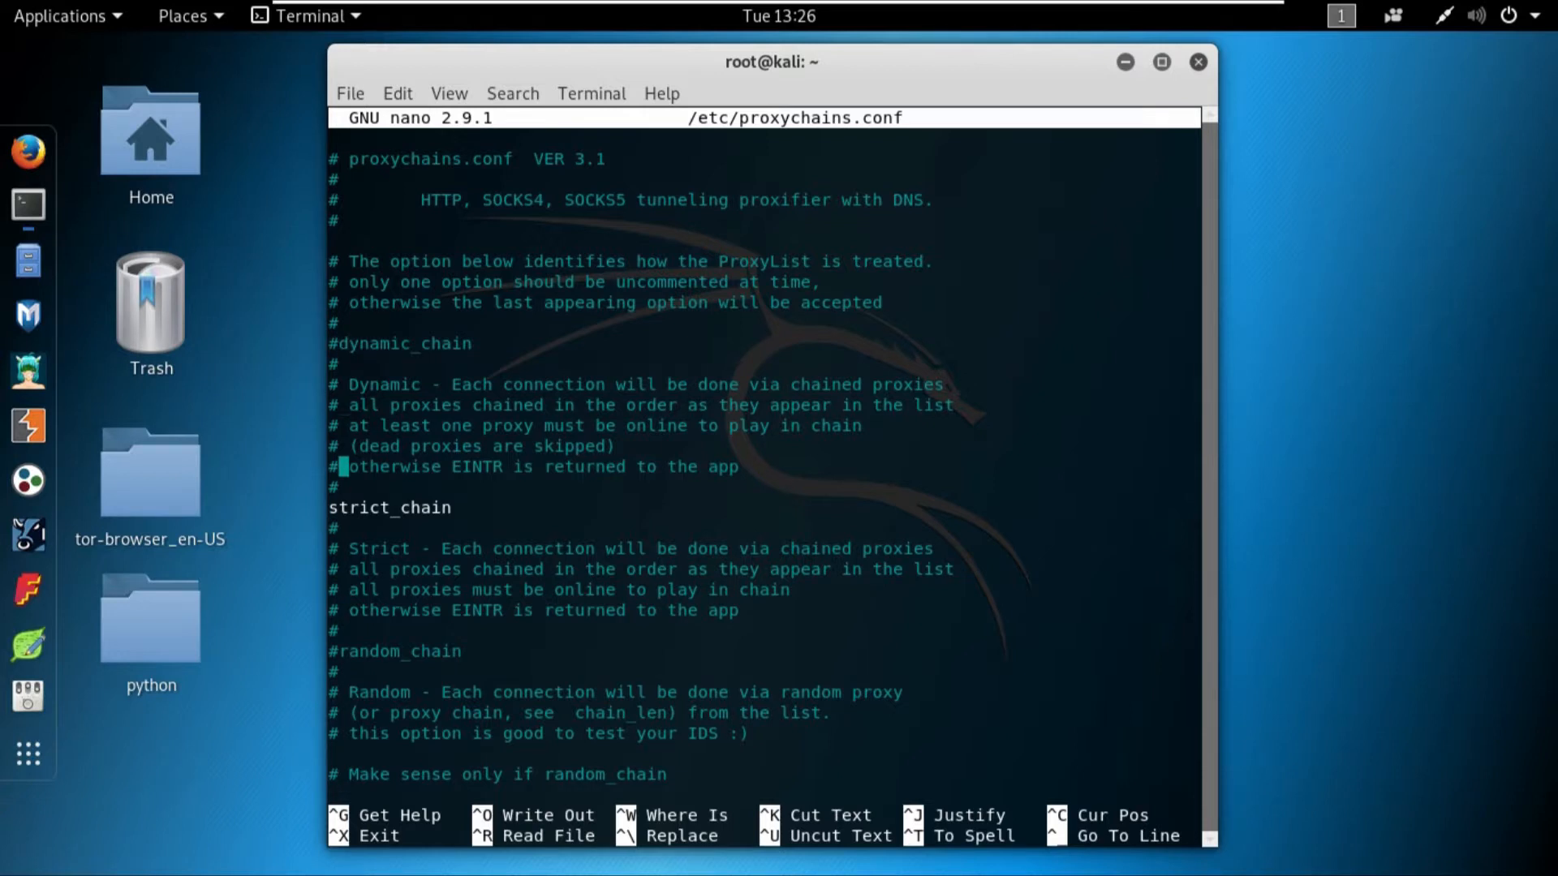
key(Down)
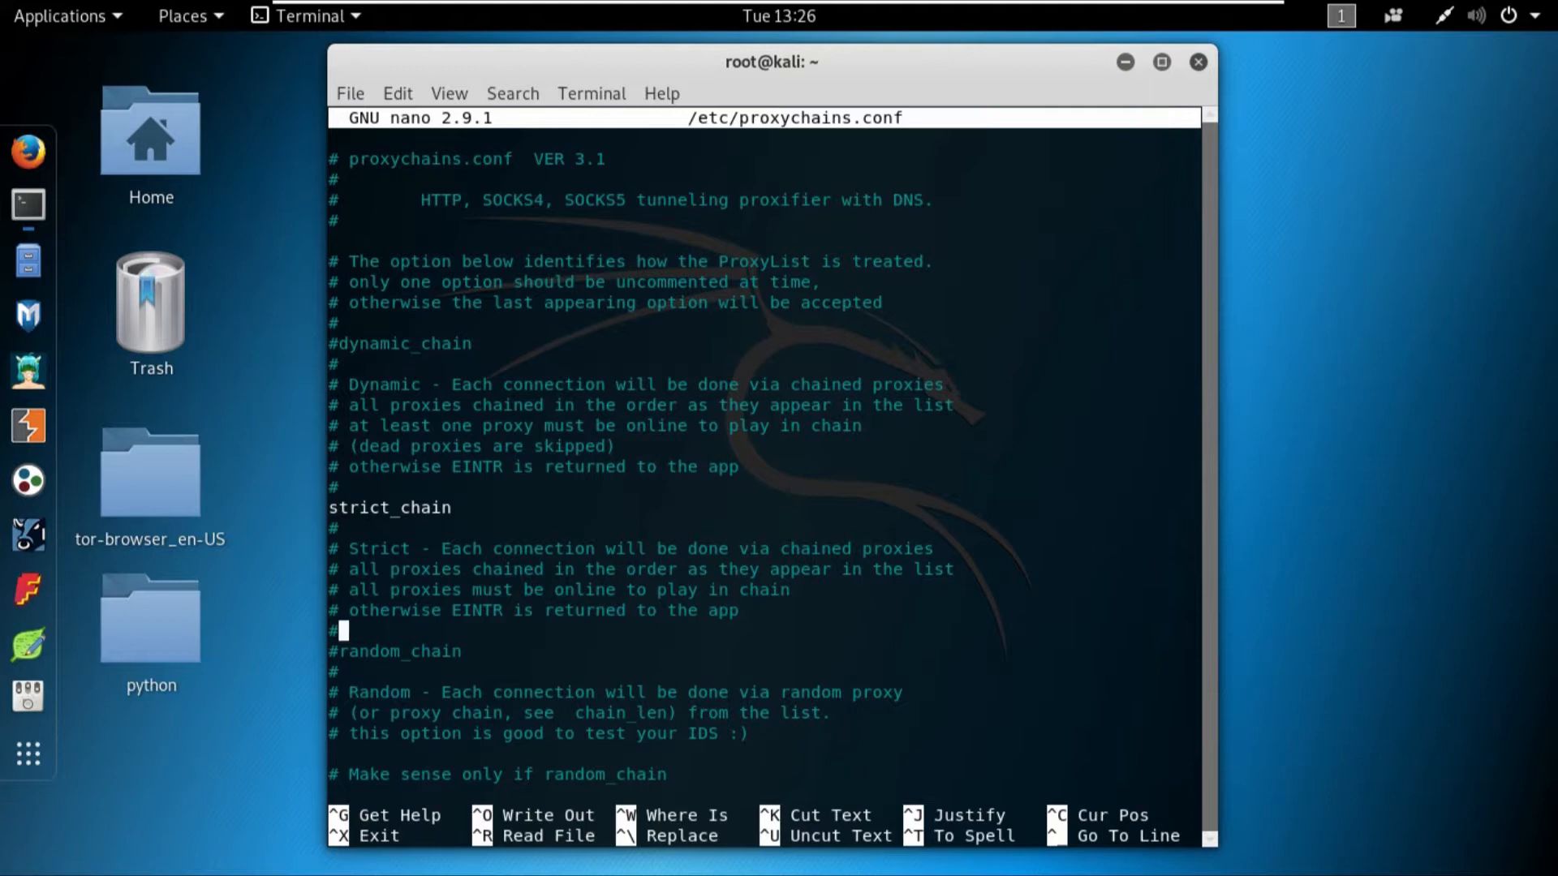
key(Up)
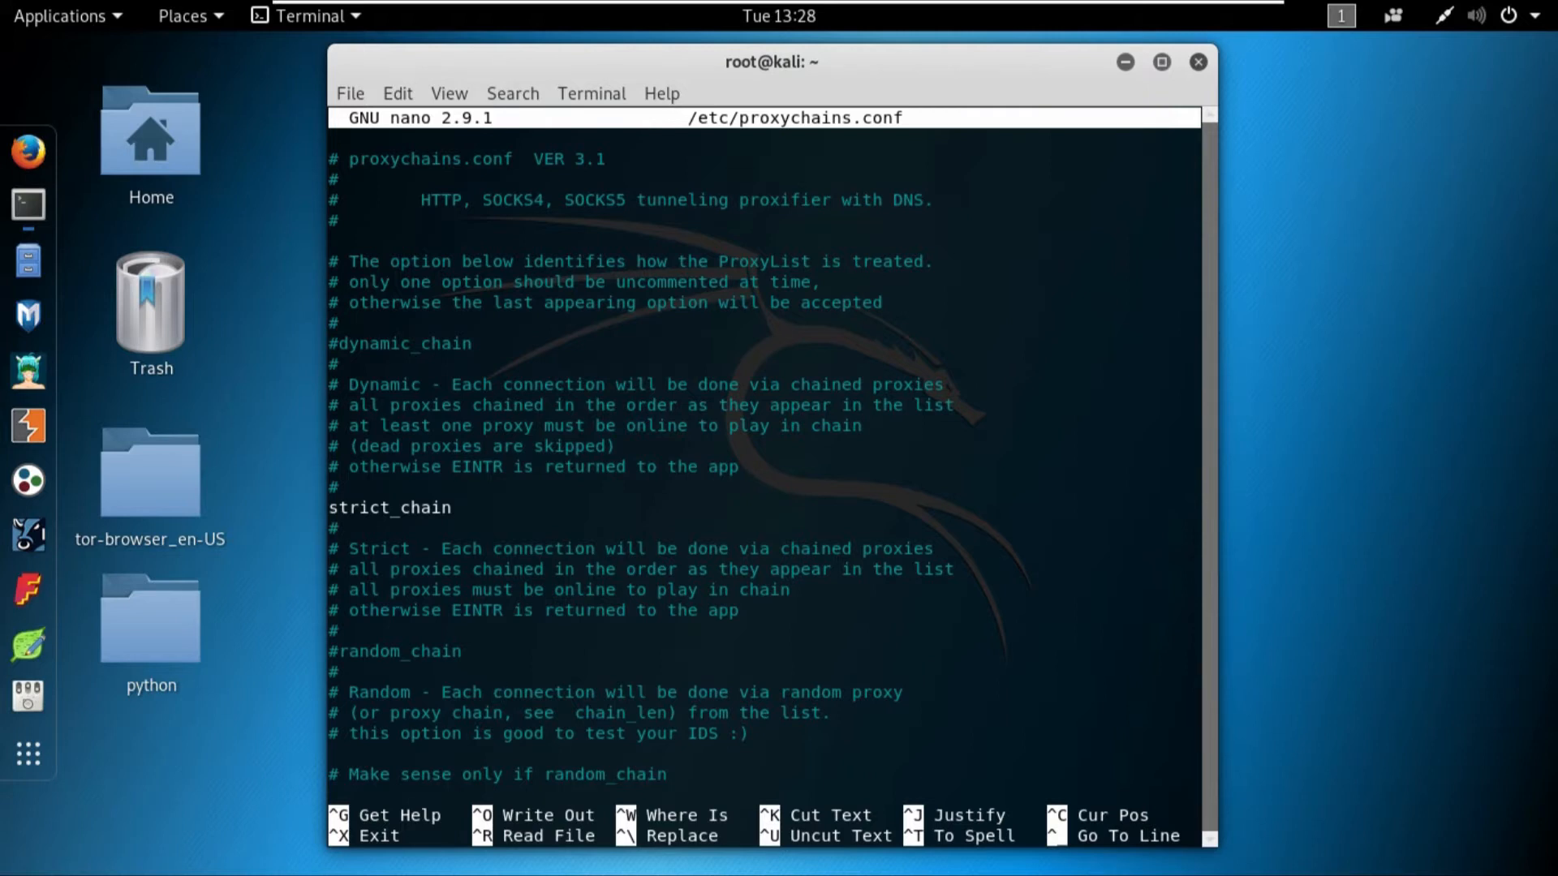
click(496, 692)
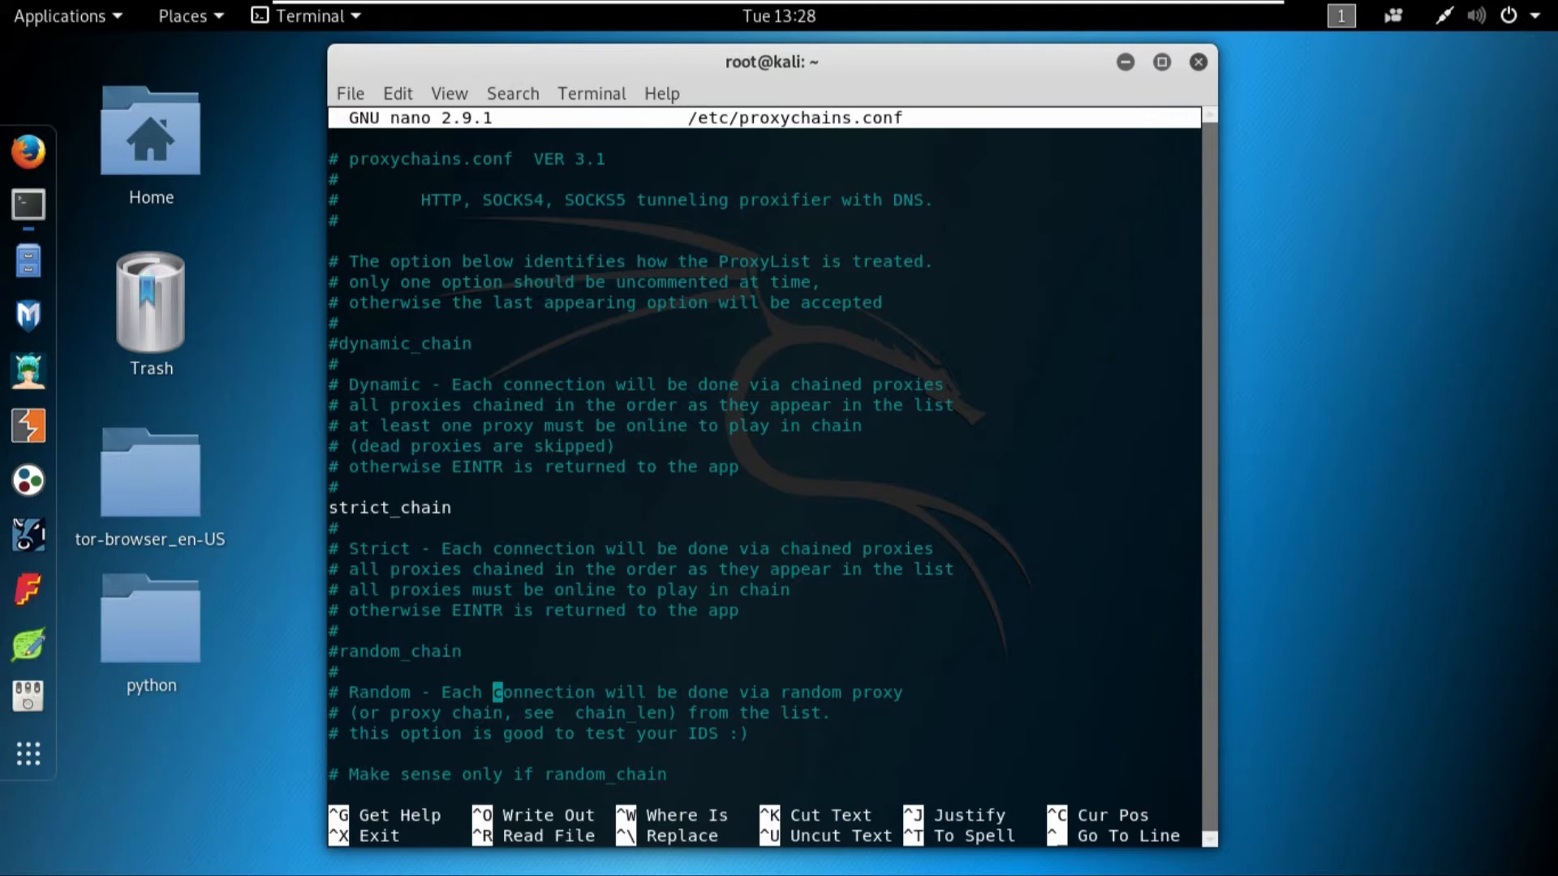
scroll(down, 3)
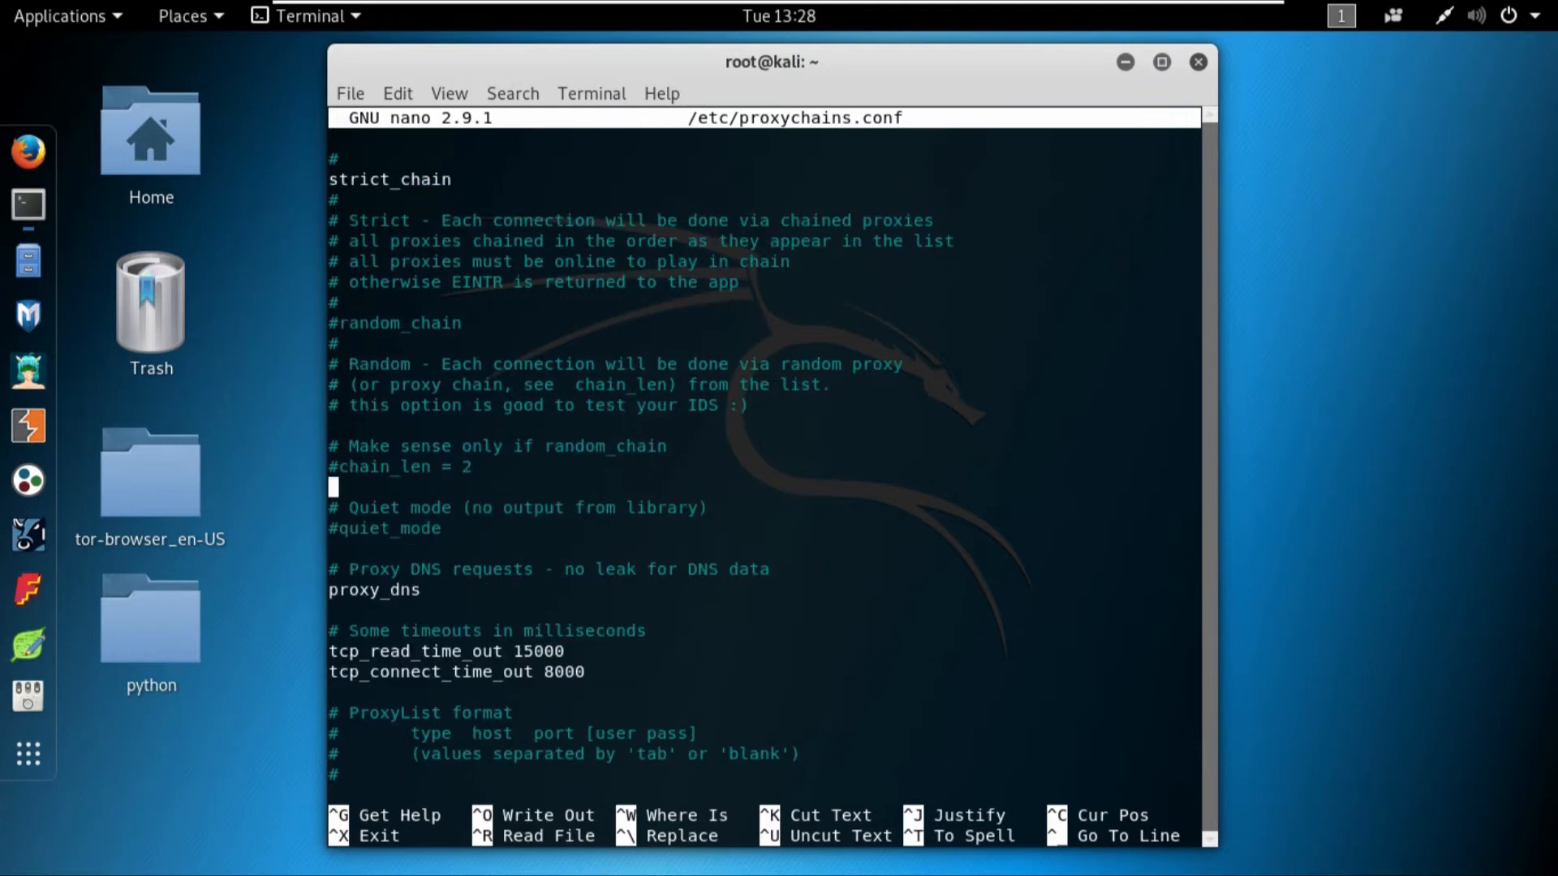
key(Up)
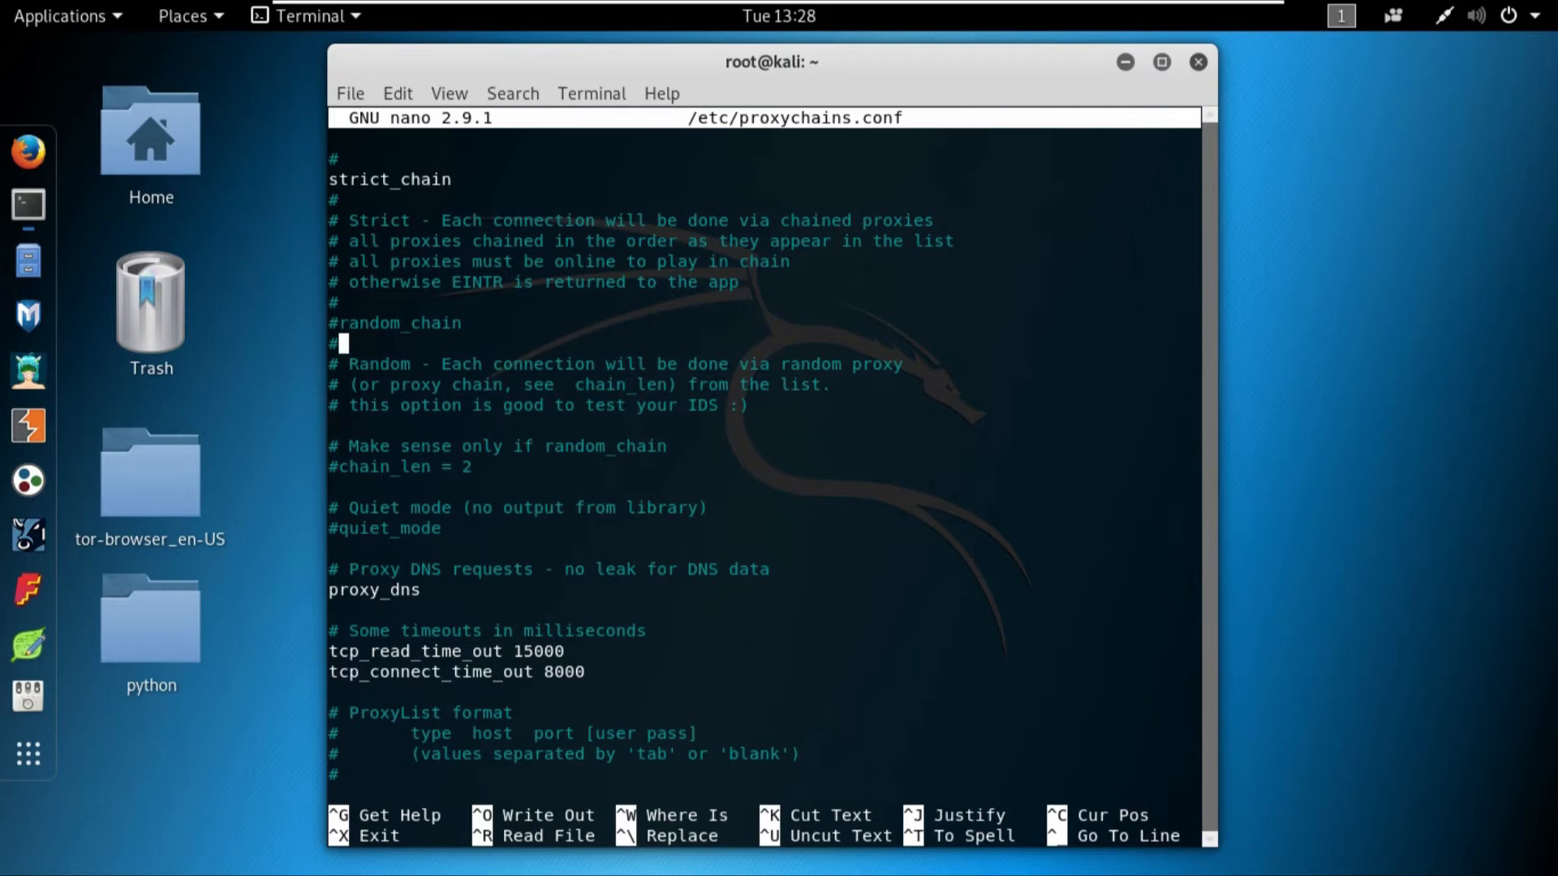
scroll(up, 3)
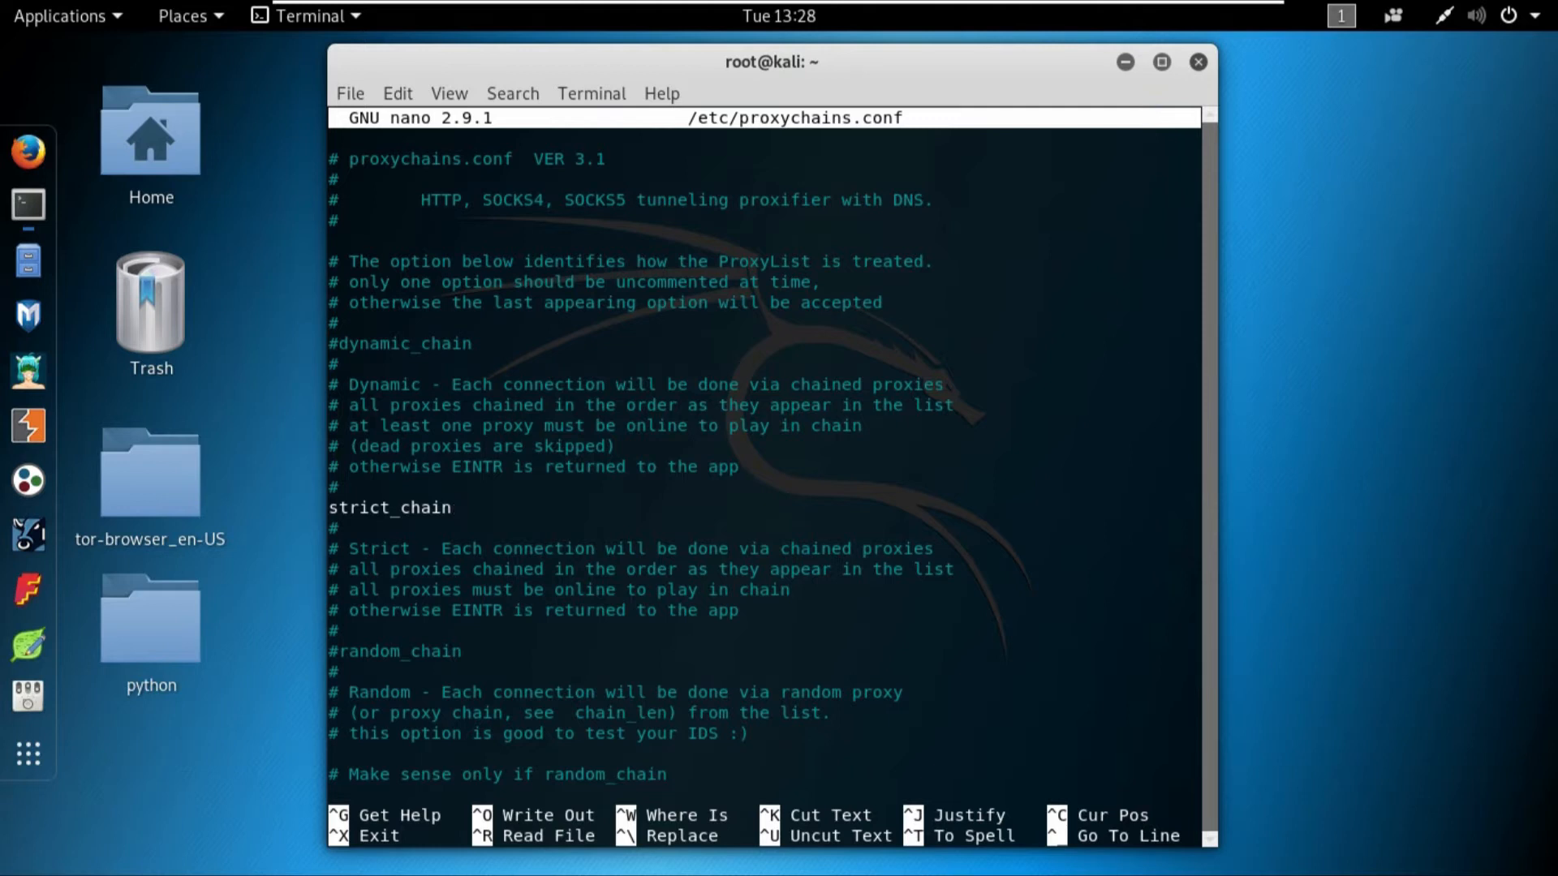
click(452, 508)
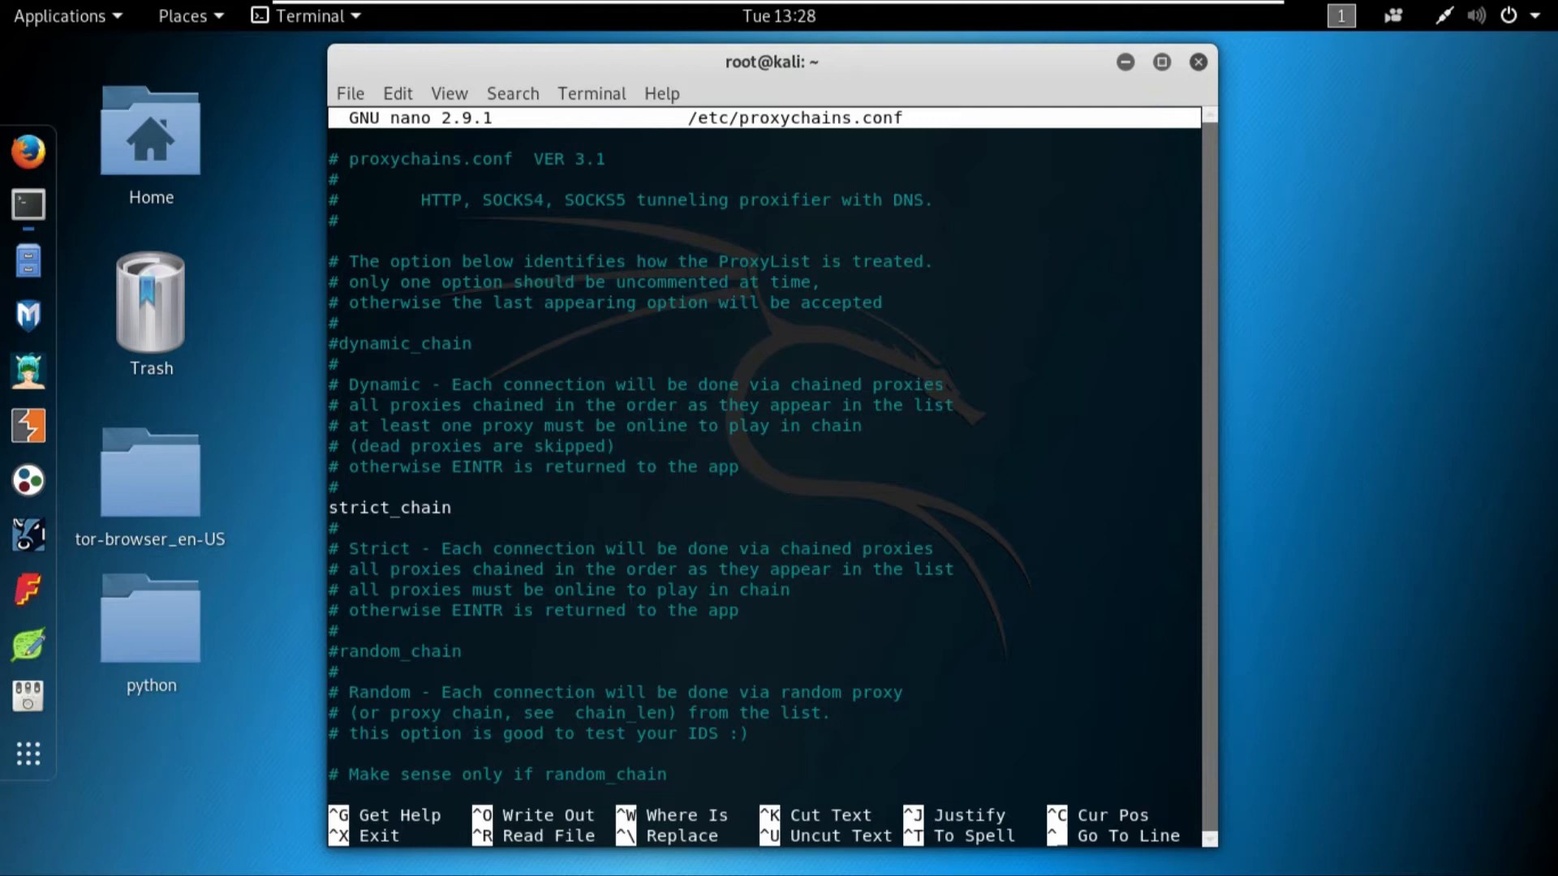
scroll(down, 3)
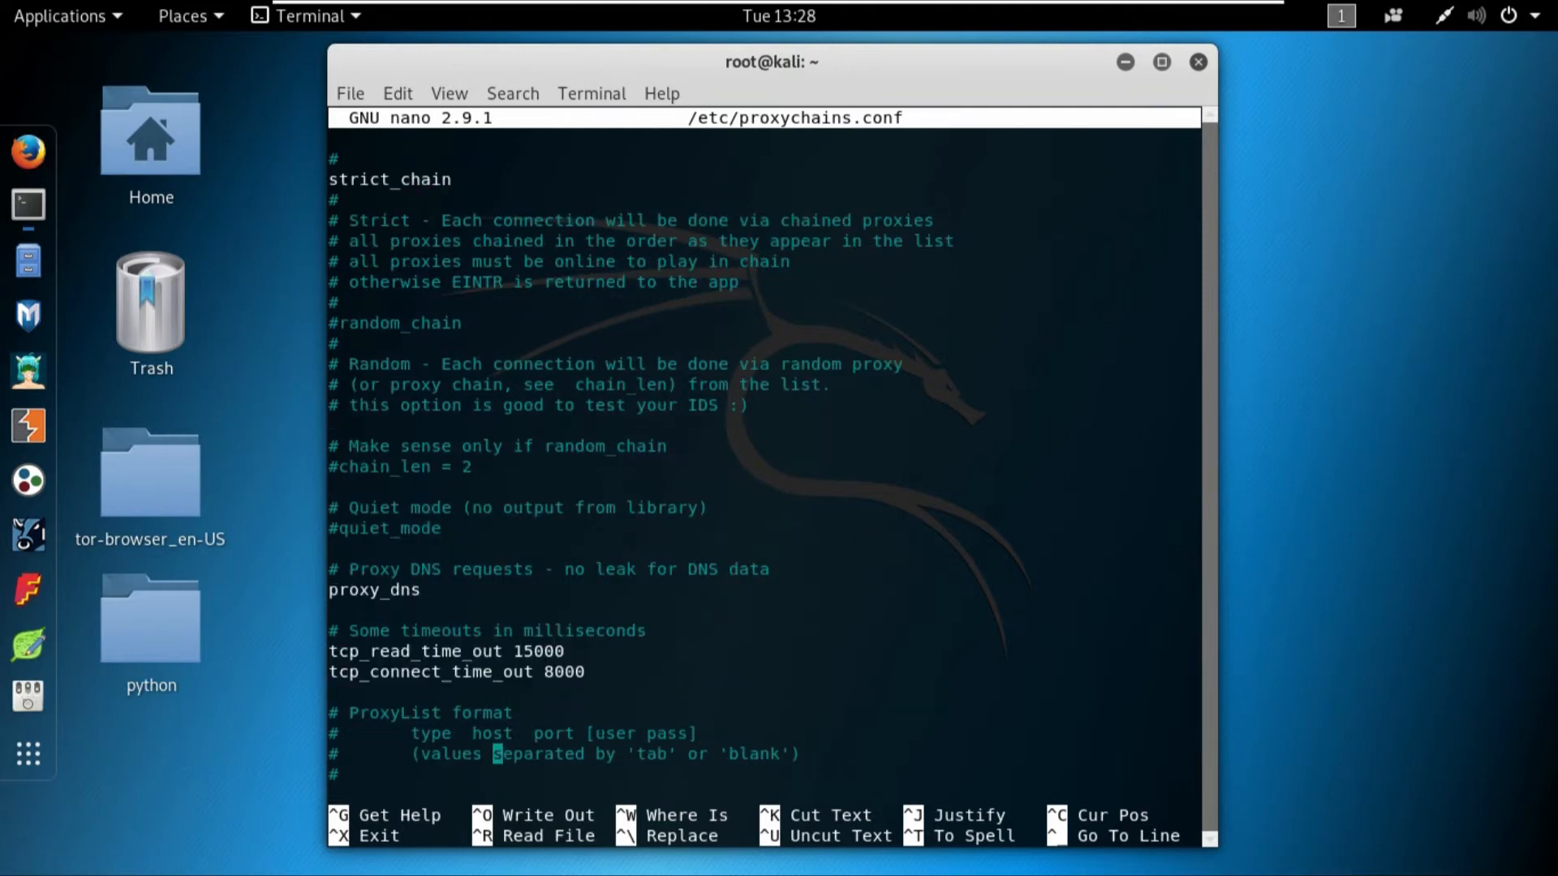
scroll(down, 3)
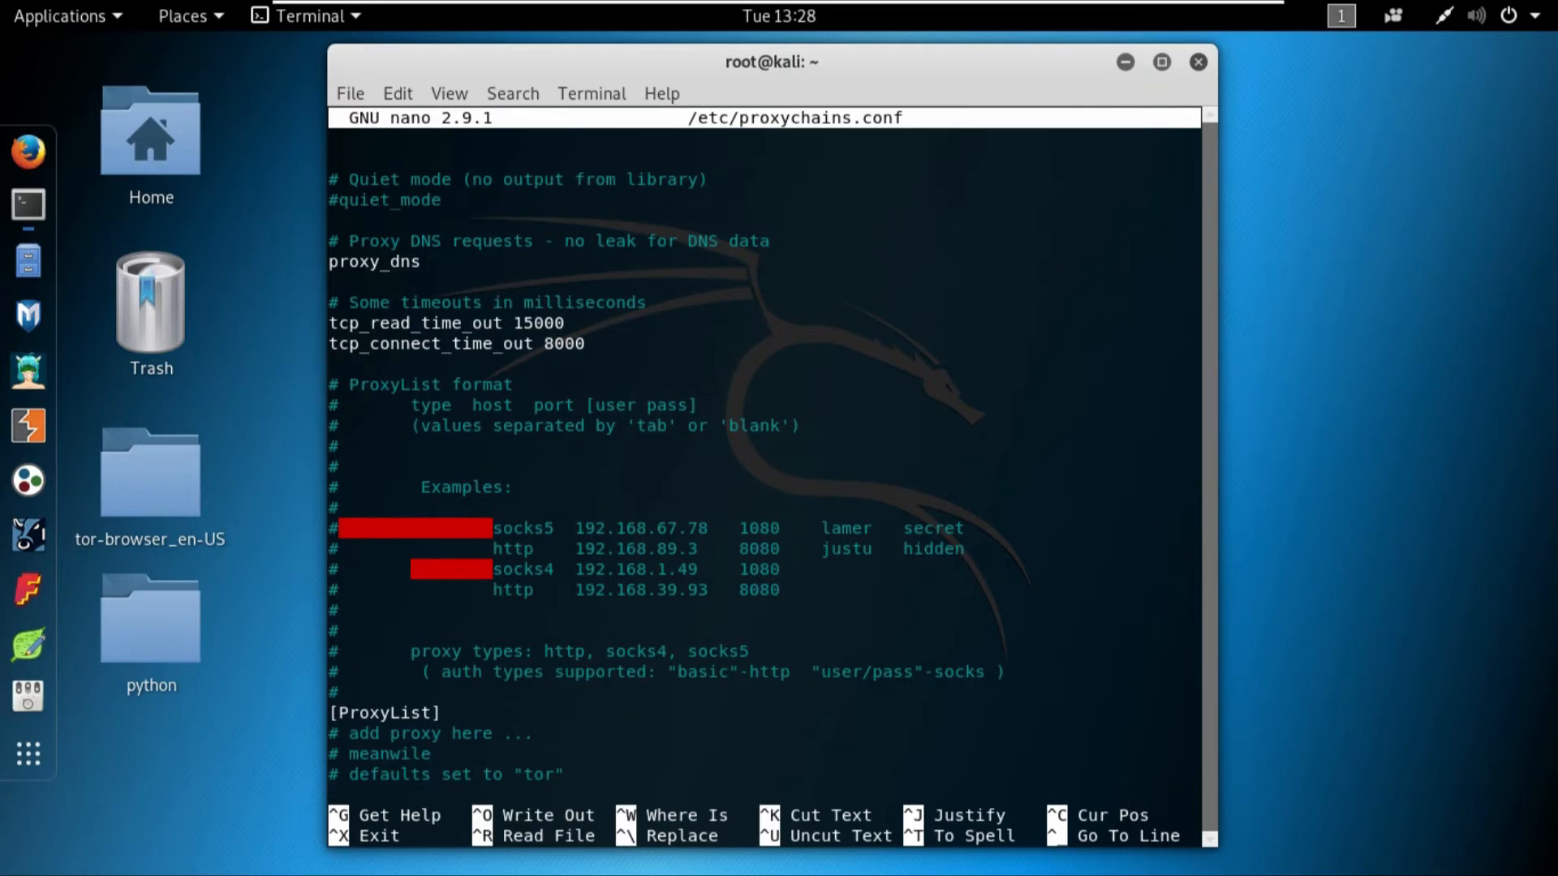
click(432, 261)
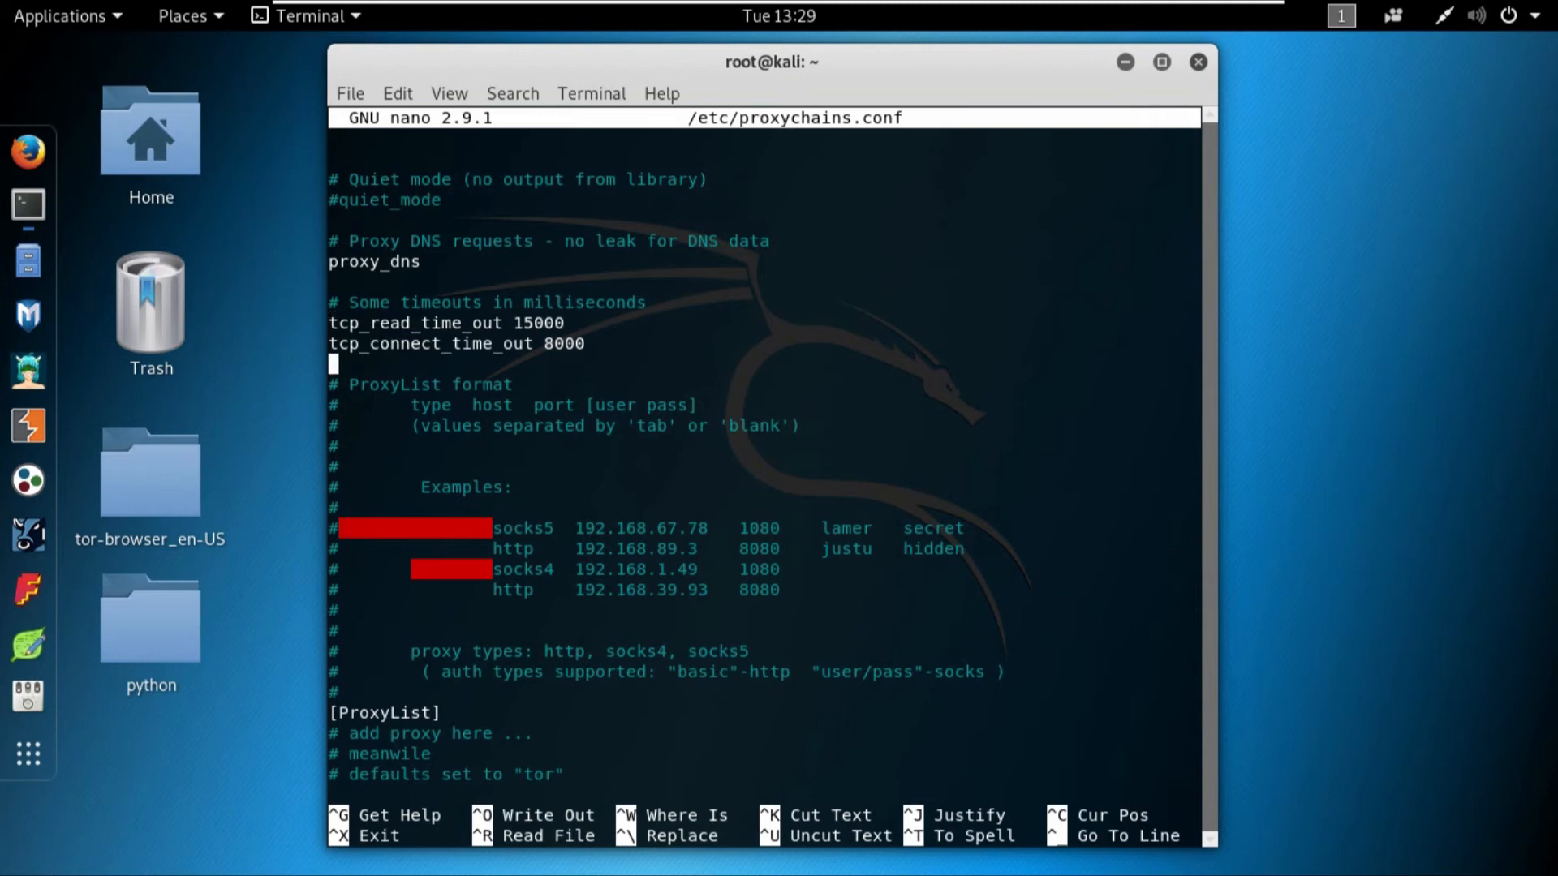
Step: Start a blank line below the ProxyList's socks4 127.0.0.1 9050 entry
scroll(up, 3)
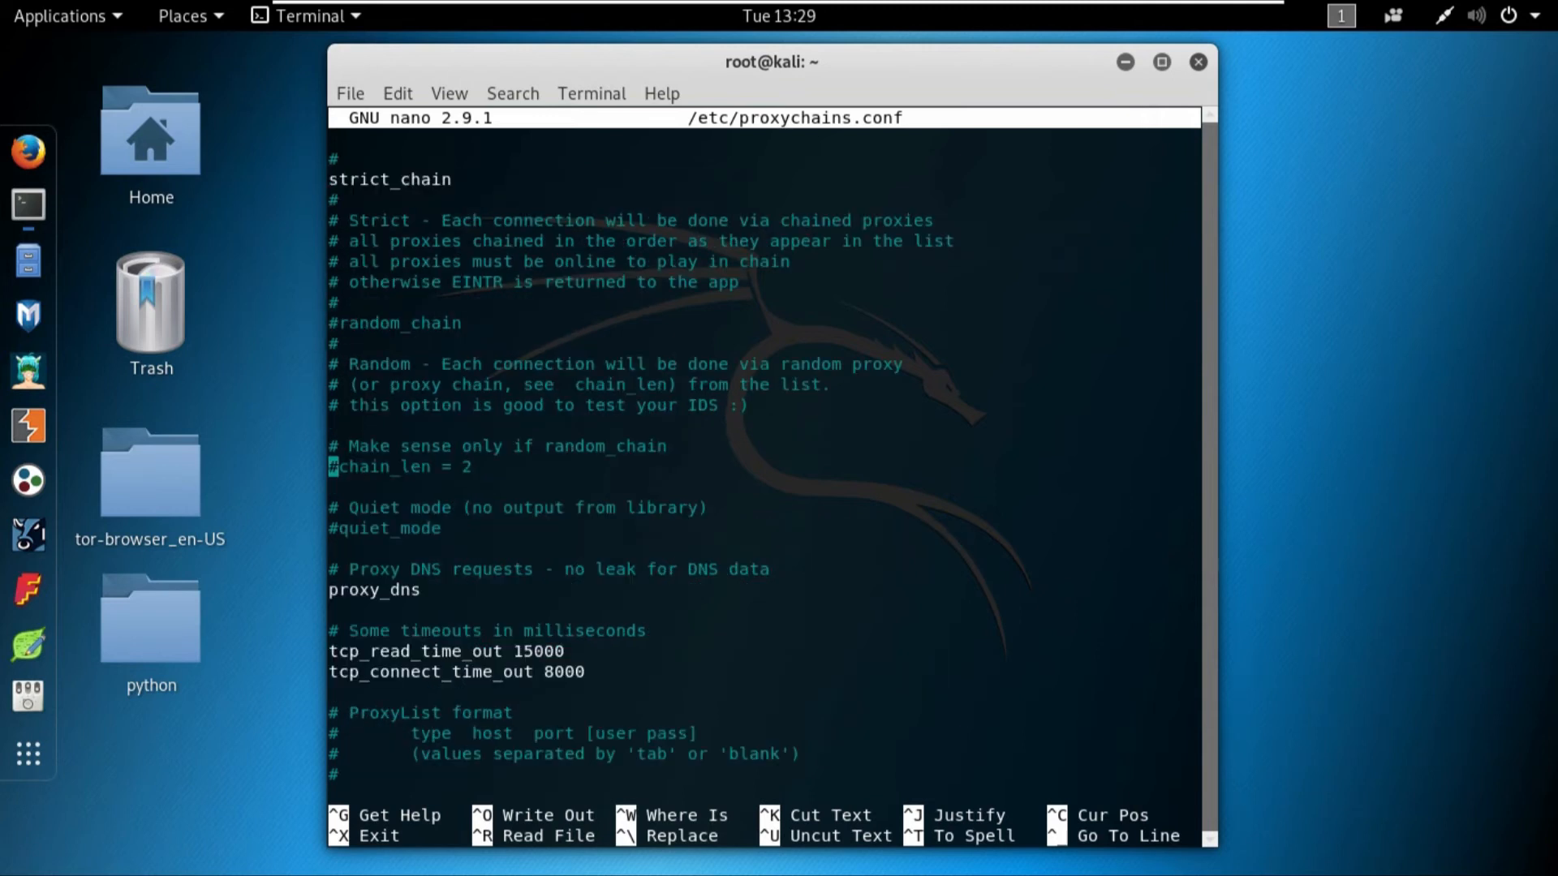
scroll(up, 3)
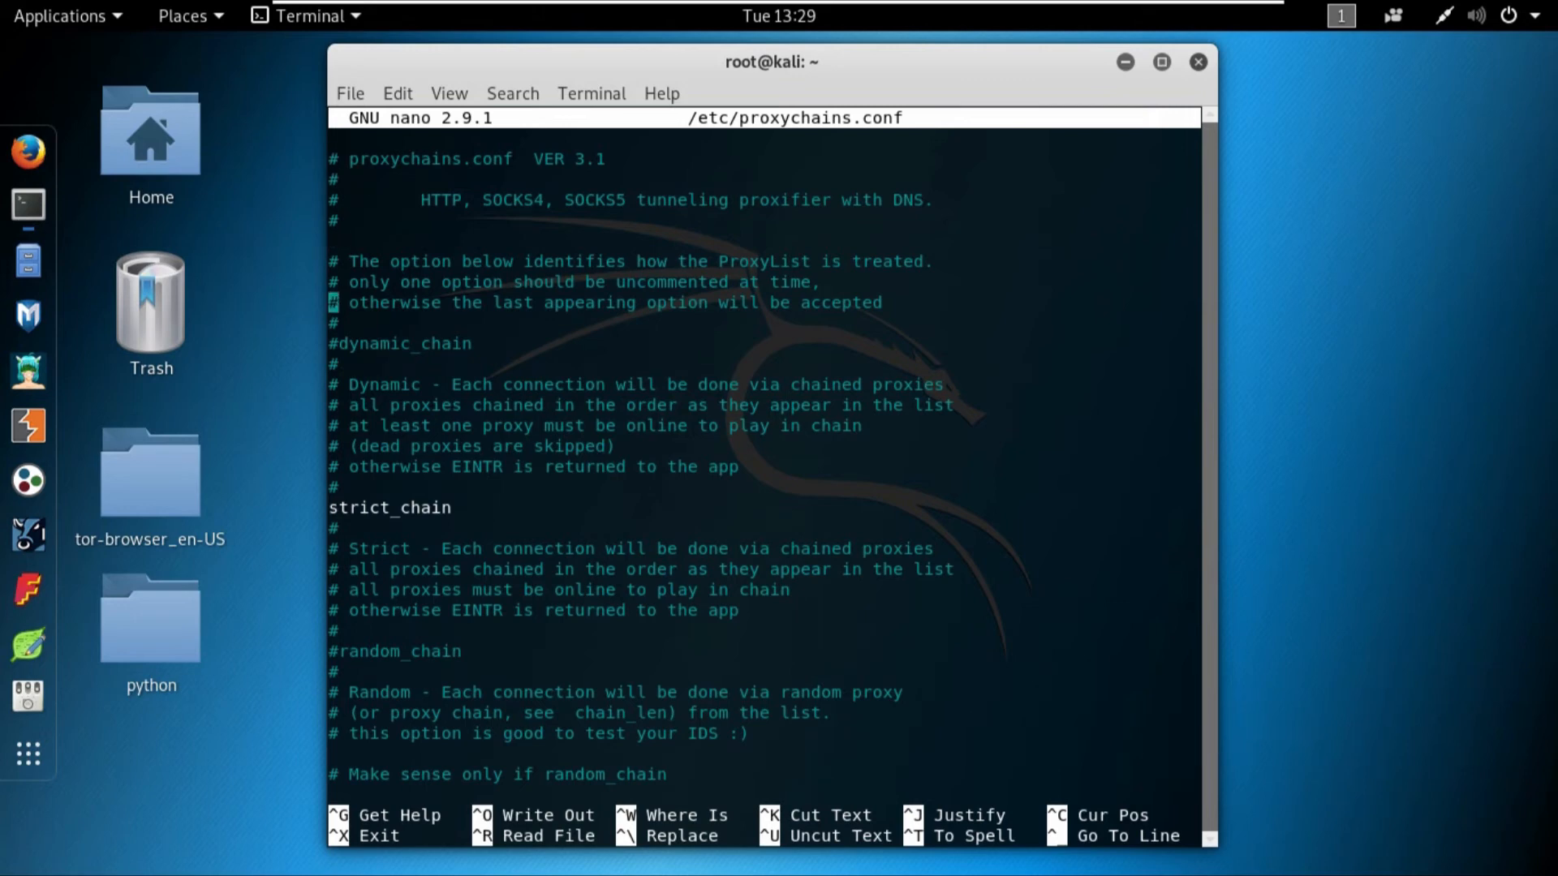
scroll(down, 3)
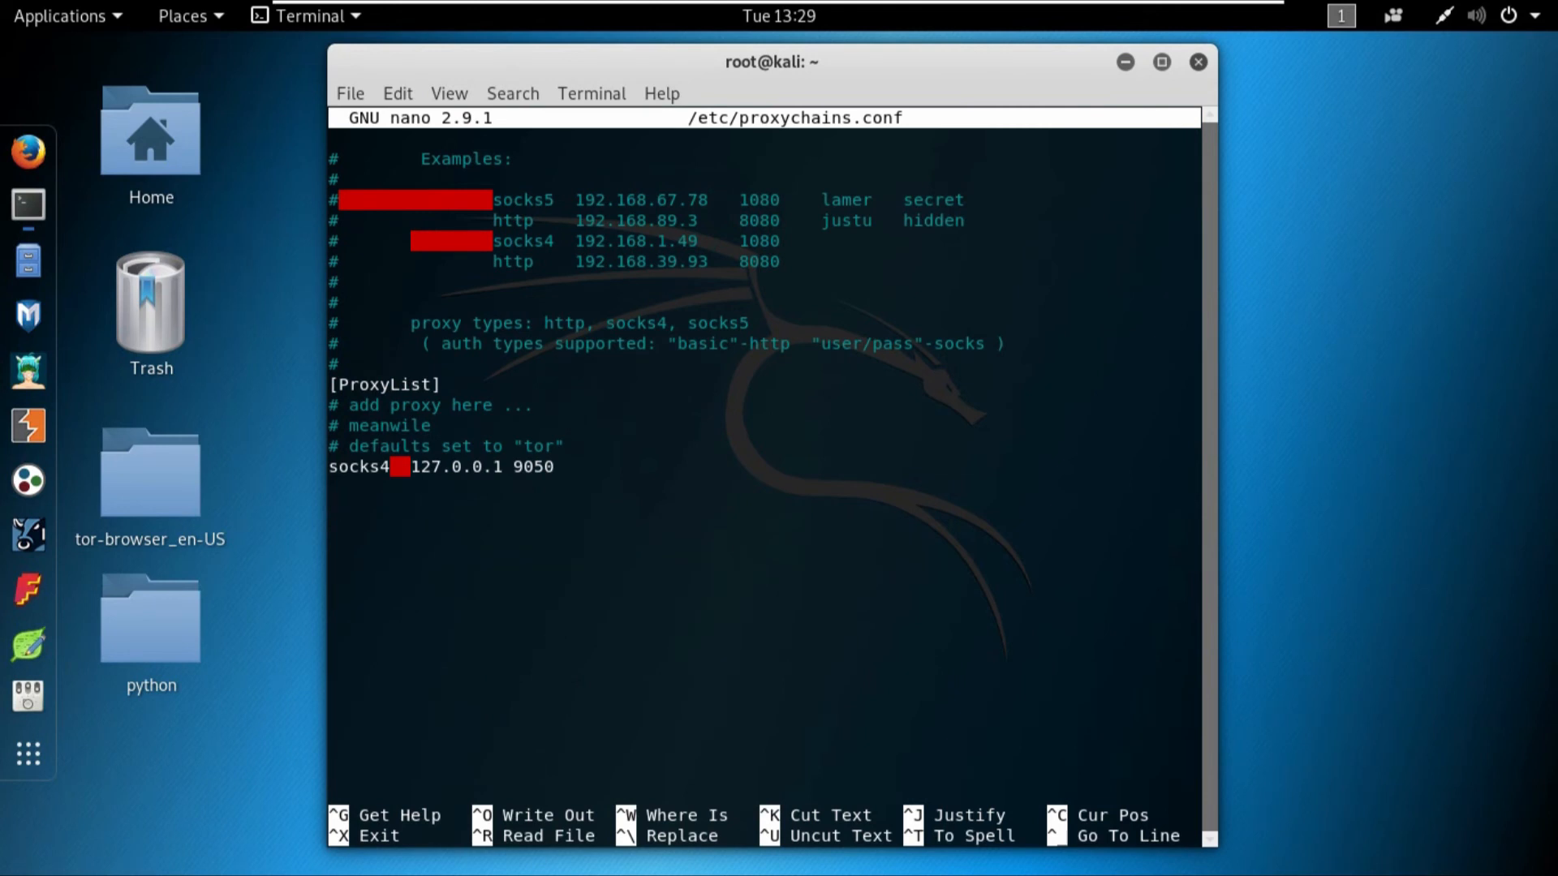
key(Return)
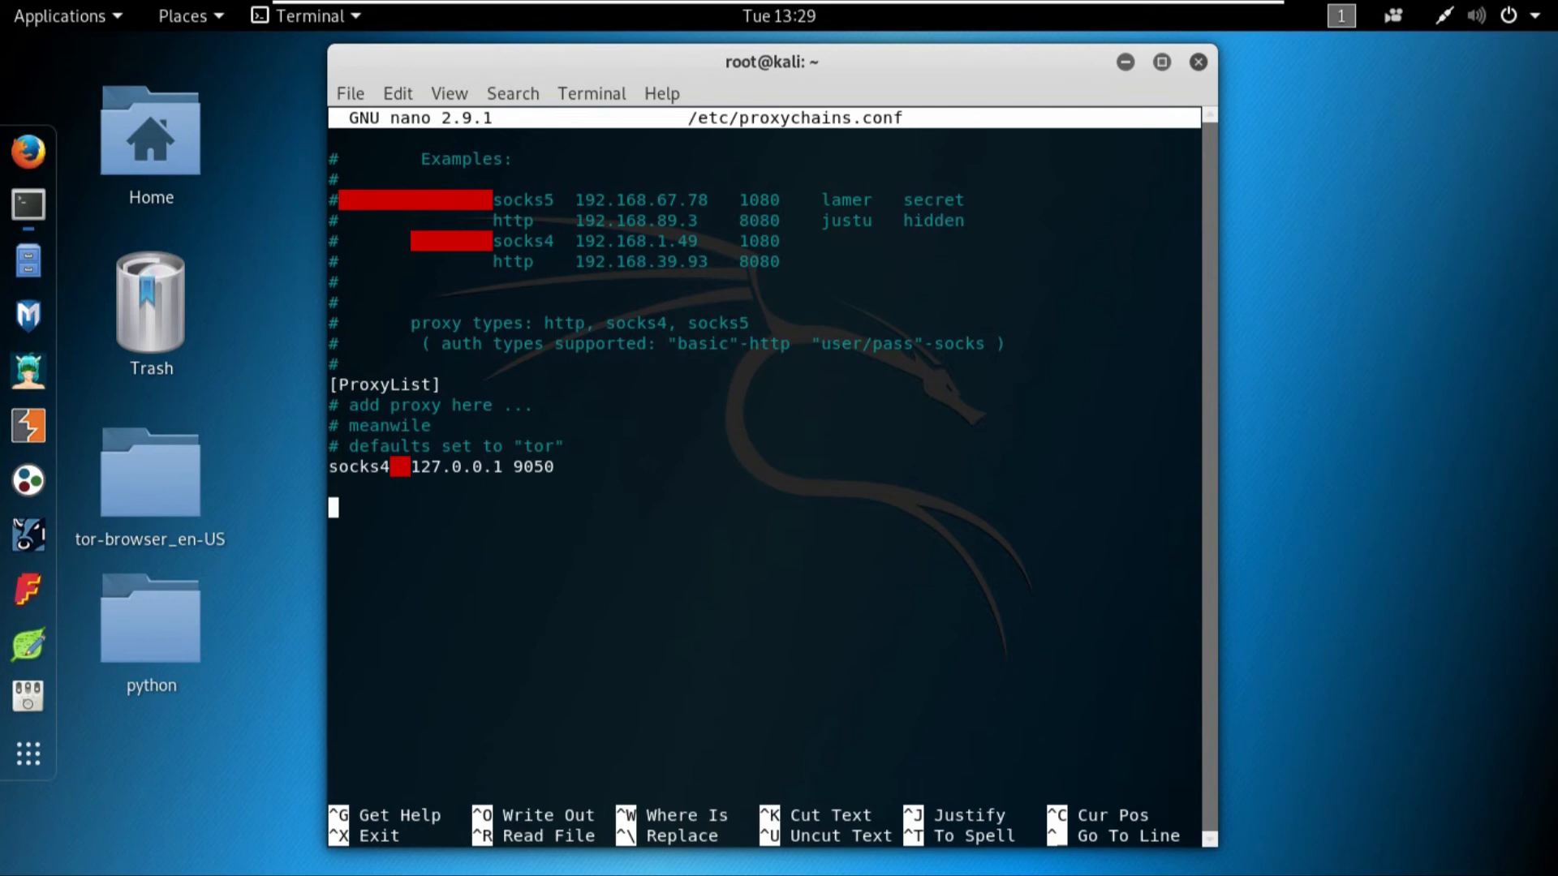